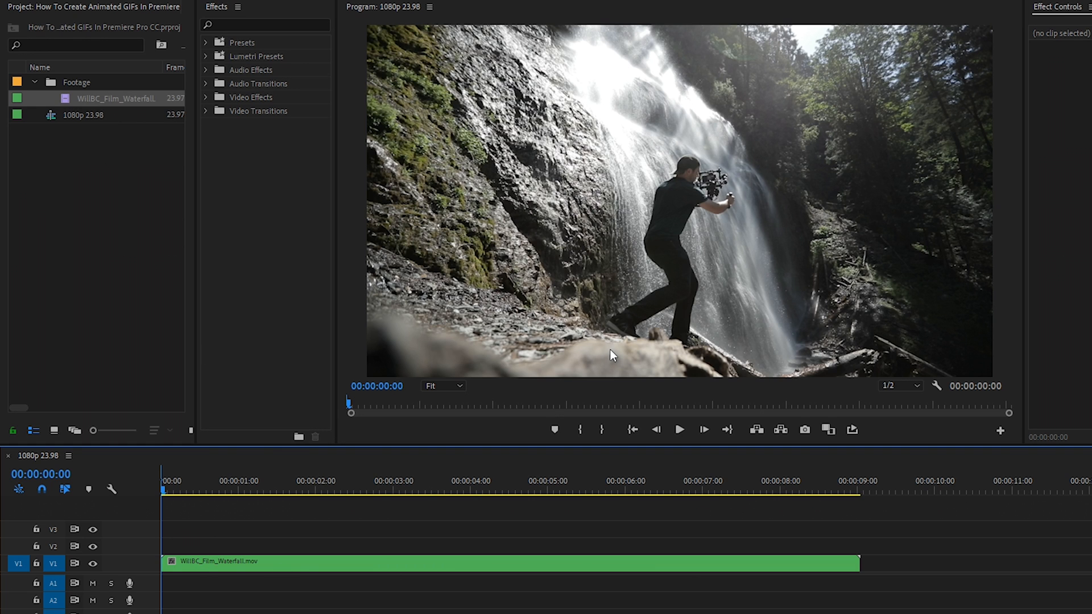
mouse_move(706, 321)
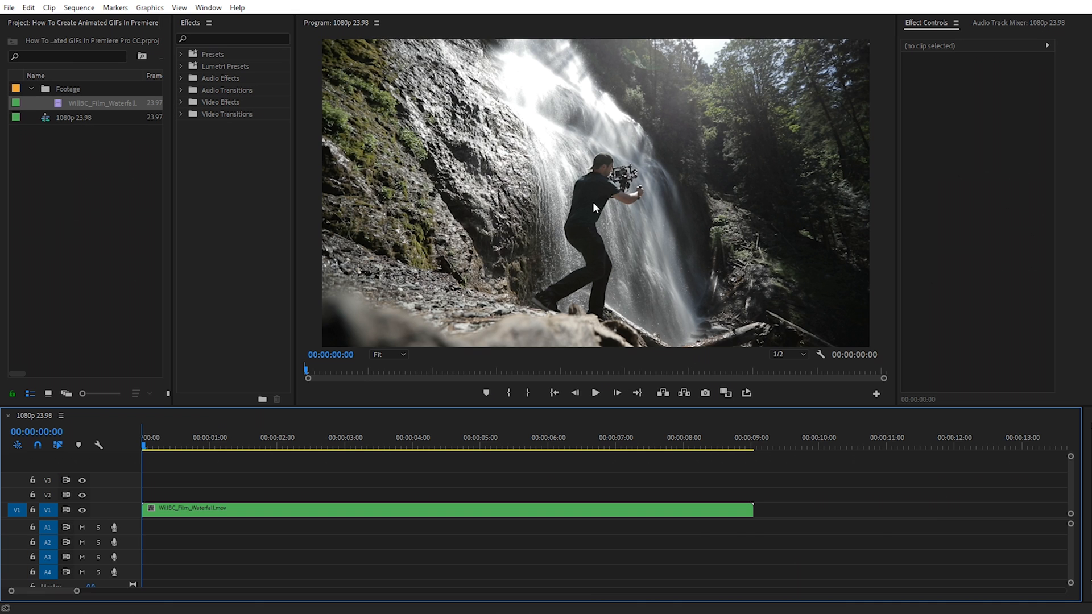
mouse_move(604, 260)
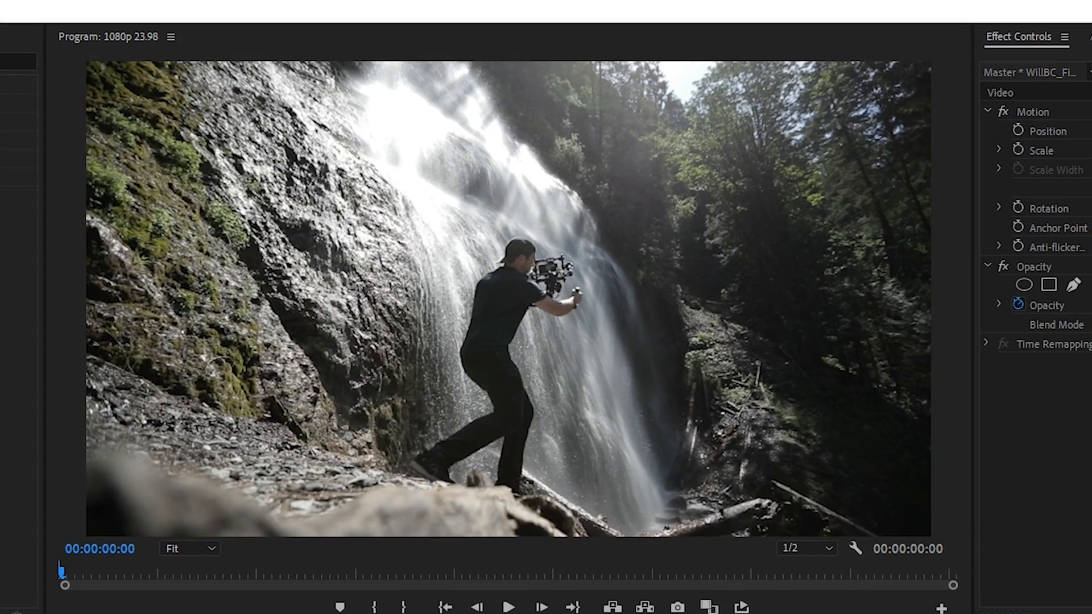
- Trim the waterfall clip to four seconds and move it back to 00:00
click(510, 608)
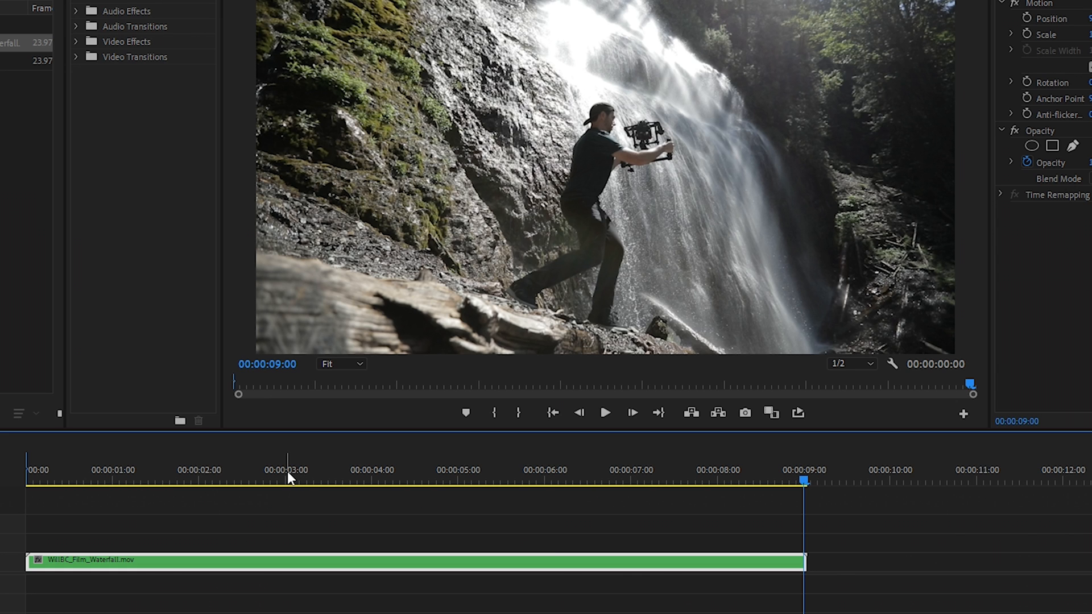
mouse_move(292, 495)
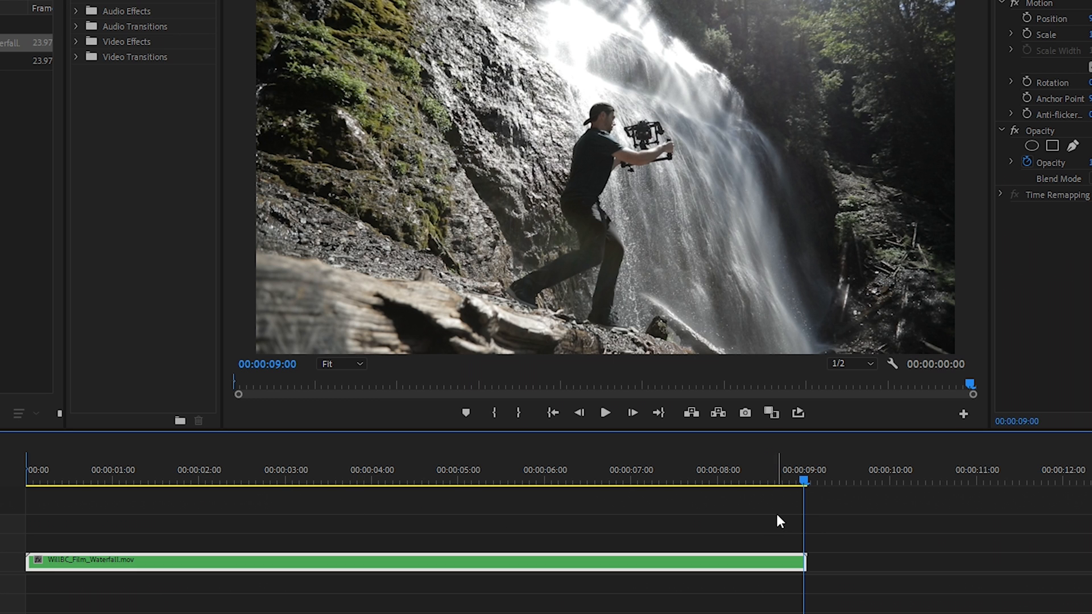
mouse_move(1023, 575)
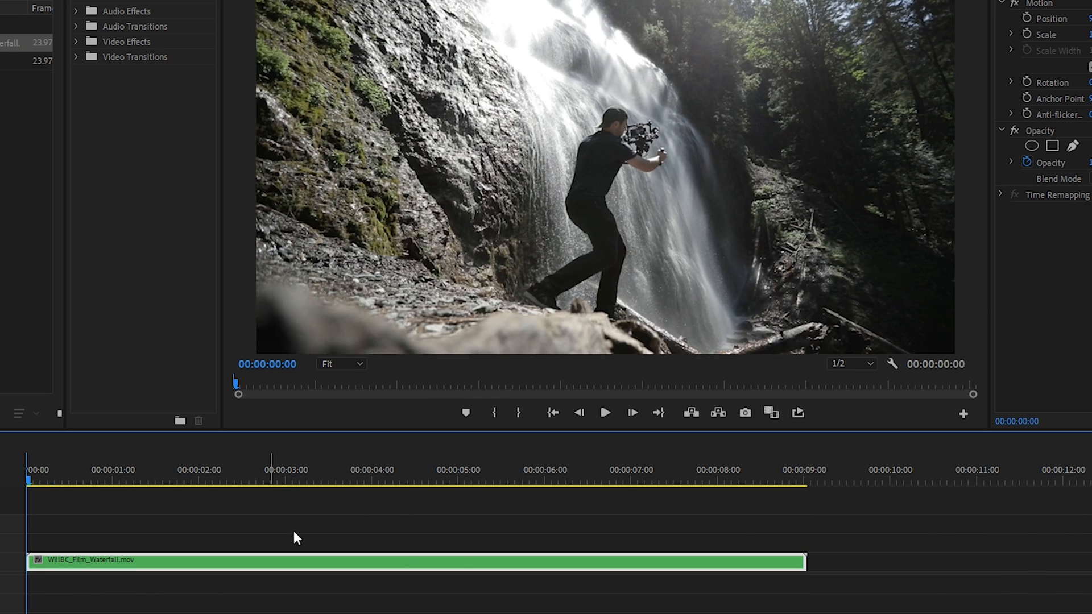
click(604, 413)
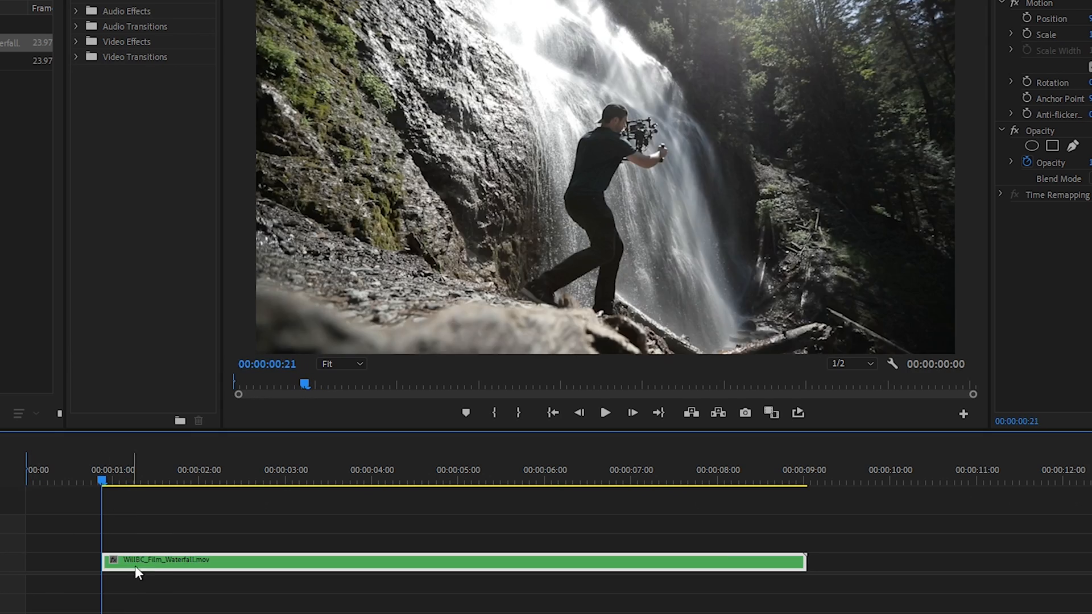
click(604, 413)
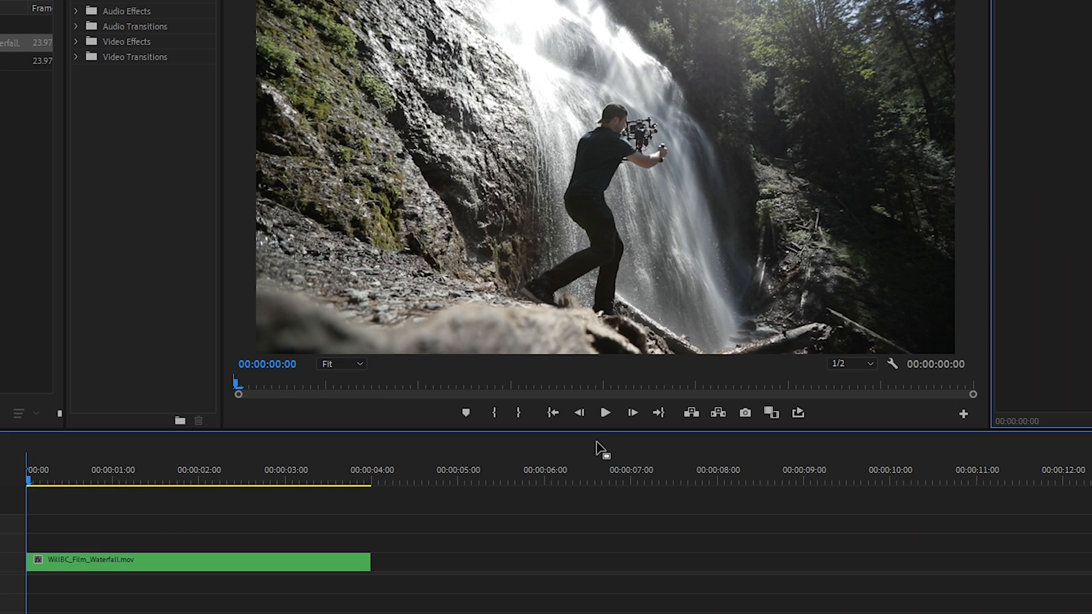
mouse_move(864, 378)
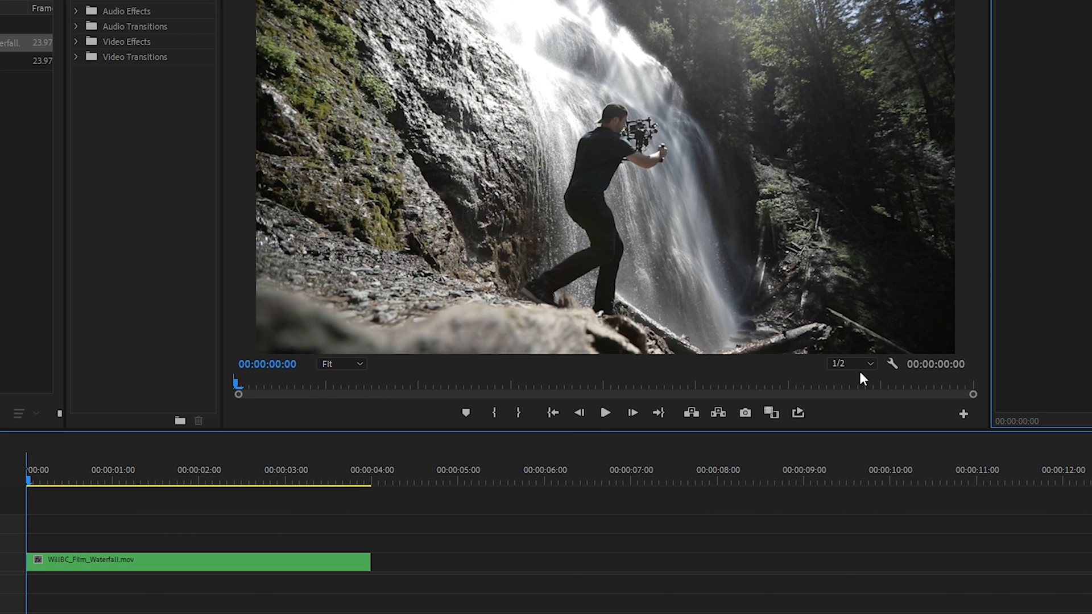
mouse_move(880, 215)
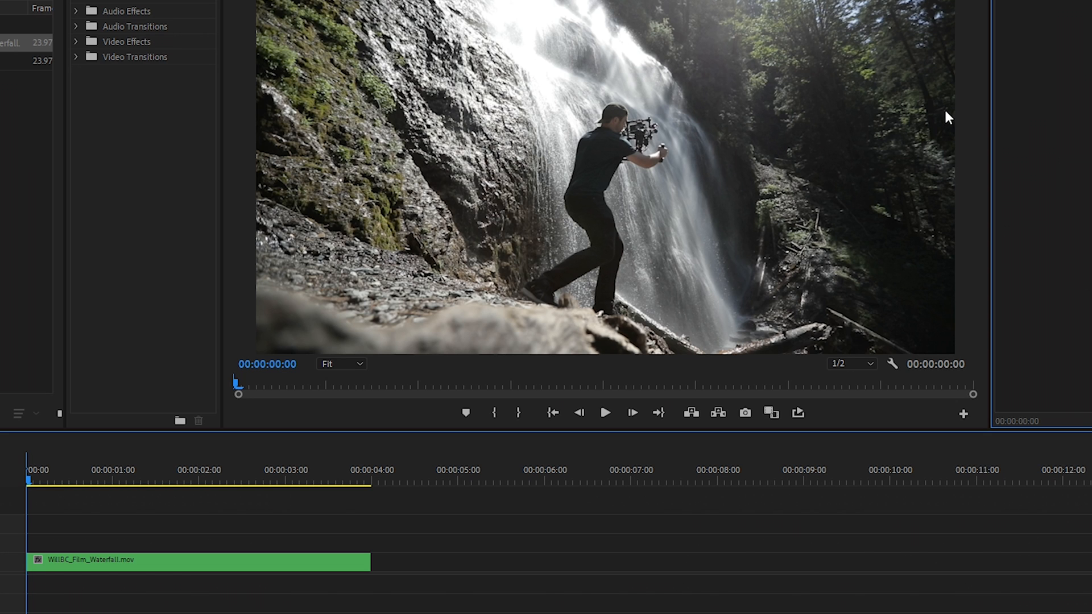
mouse_move(635, 212)
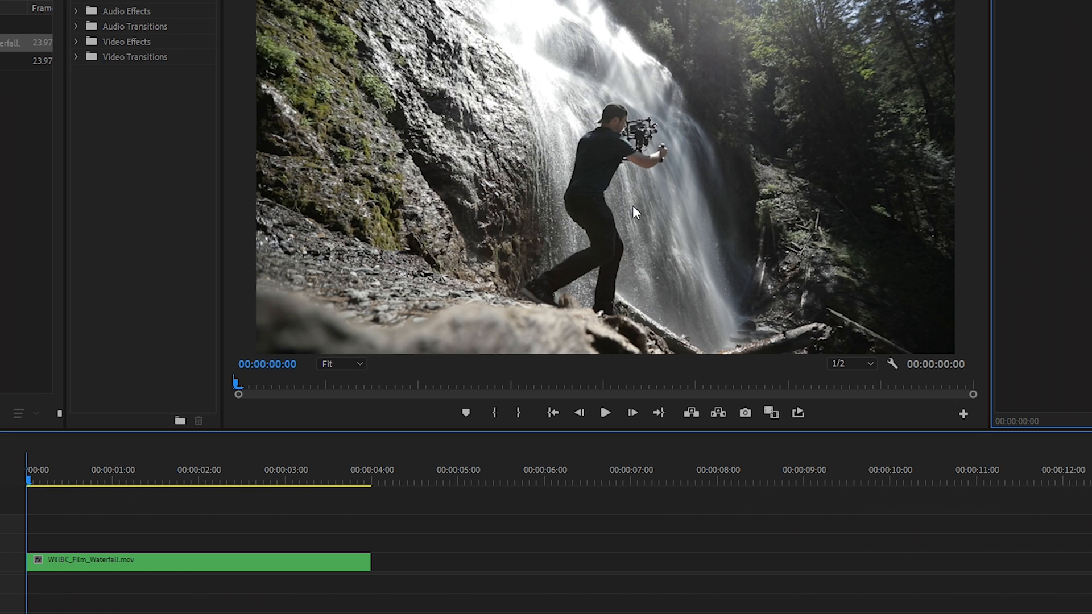
mouse_move(954, 106)
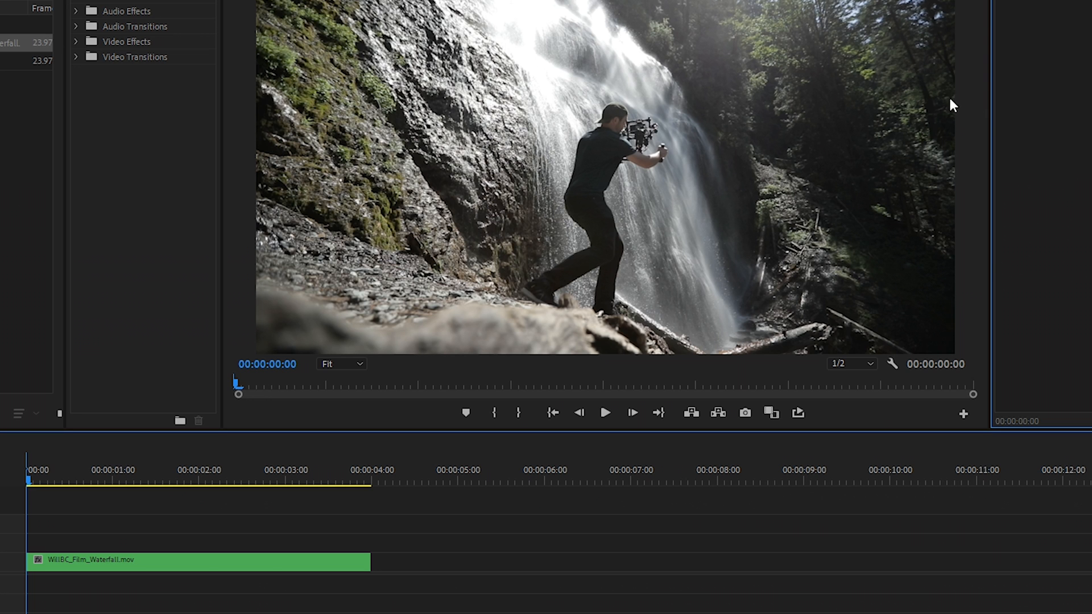
mouse_move(919, 263)
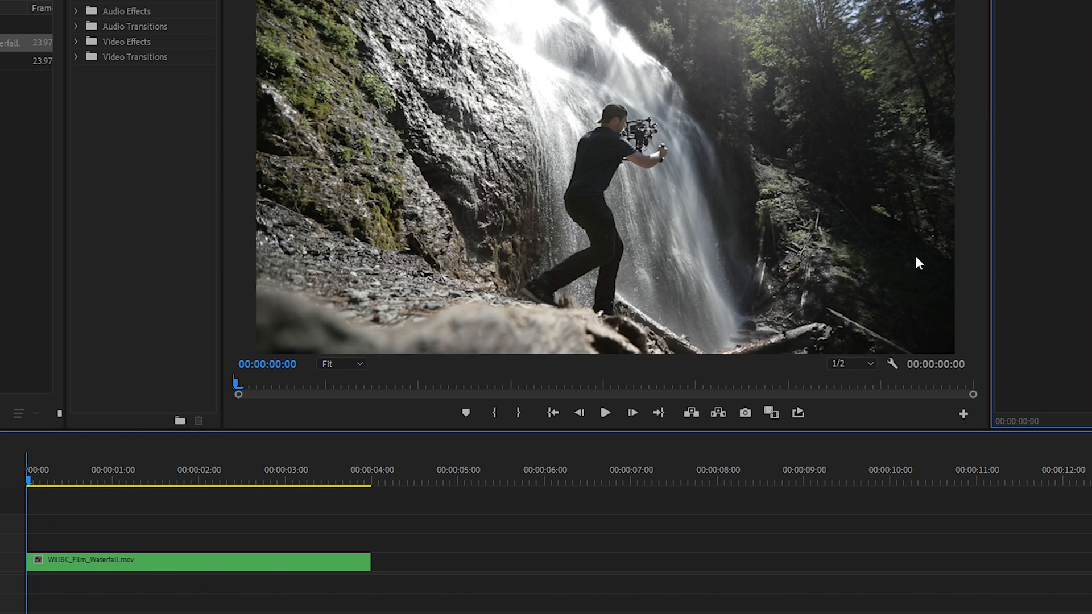
- Set Sequence Settings frame size to 480 by 204 and confirm deleting previews
click(96, 10)
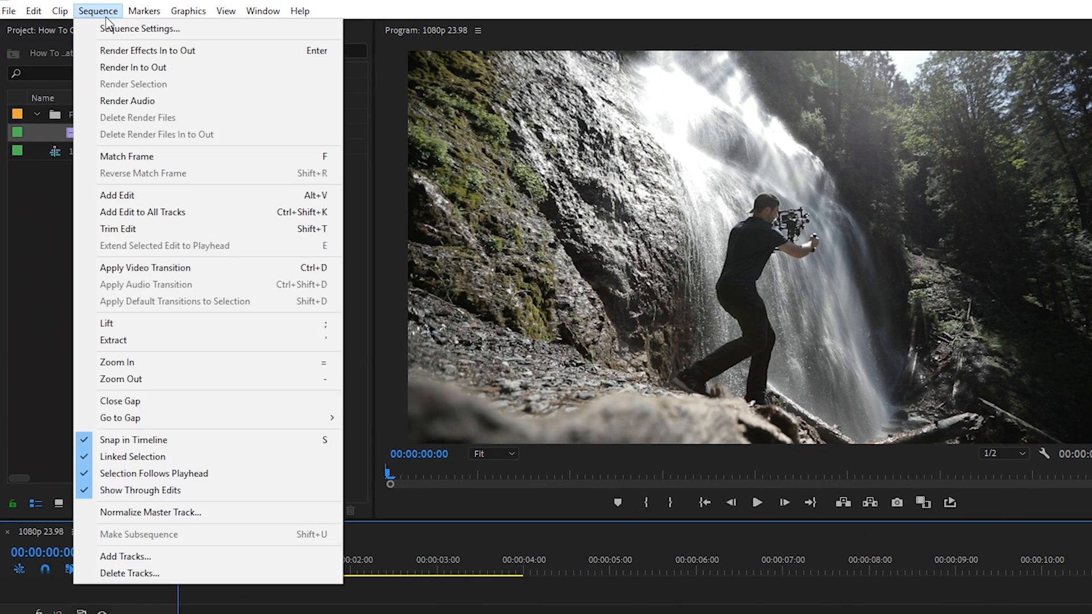
click(141, 28)
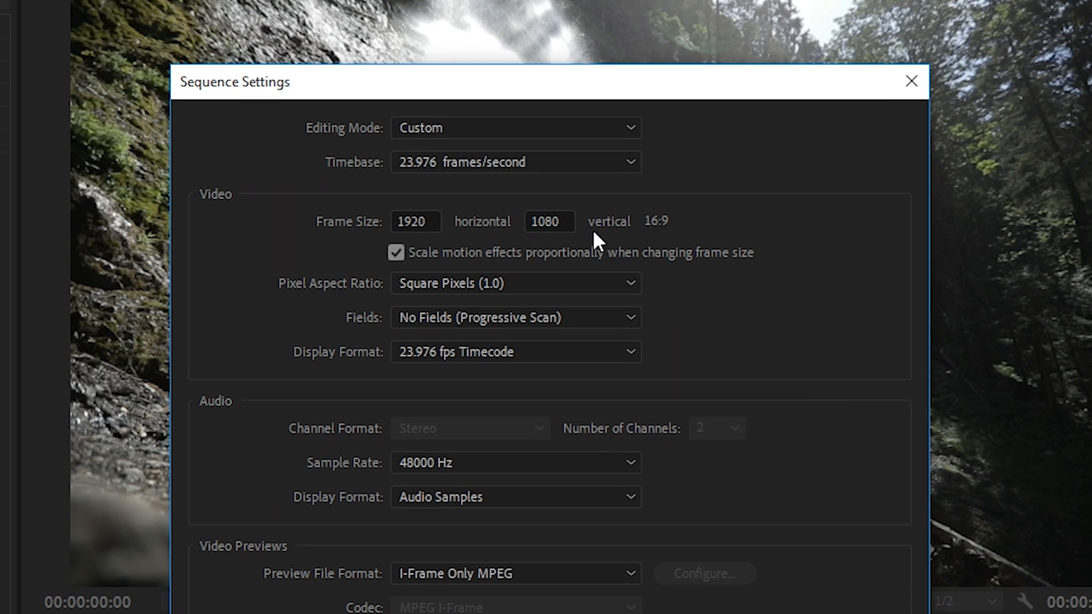
mouse_move(628, 374)
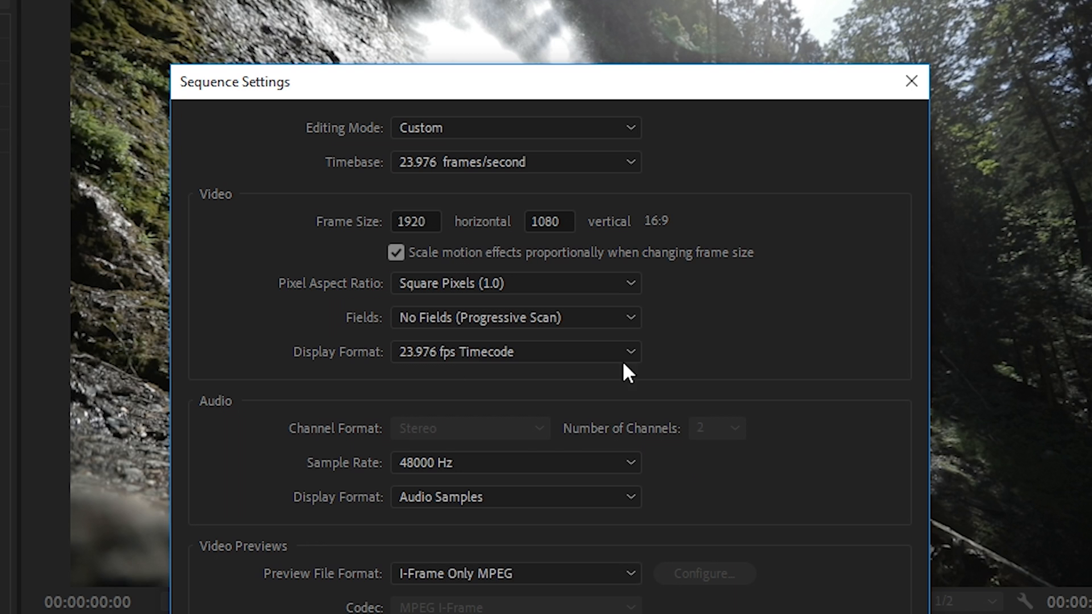
mouse_move(442, 227)
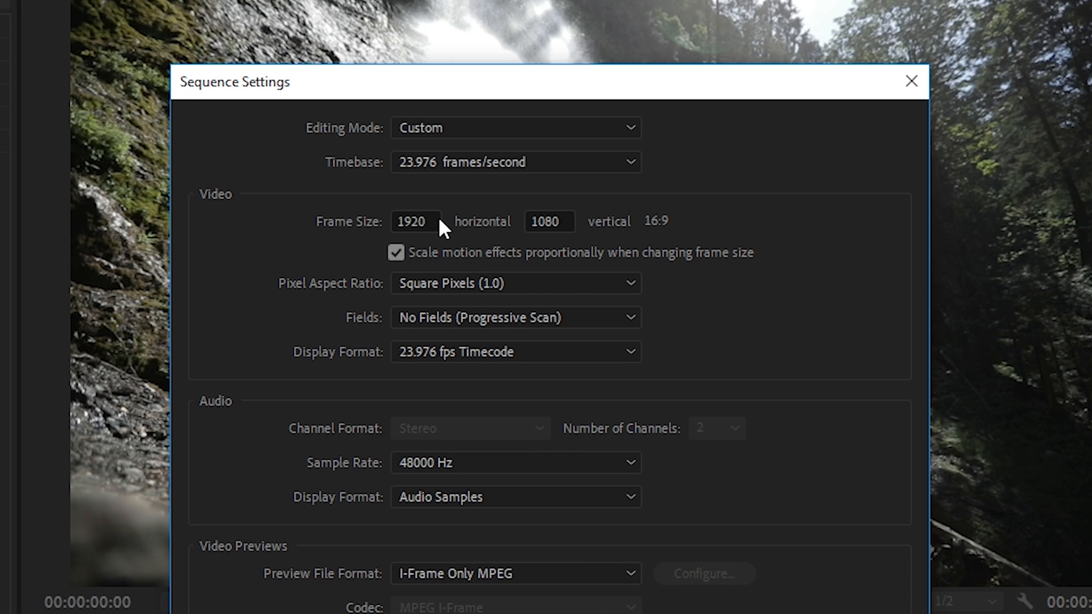
text(4)
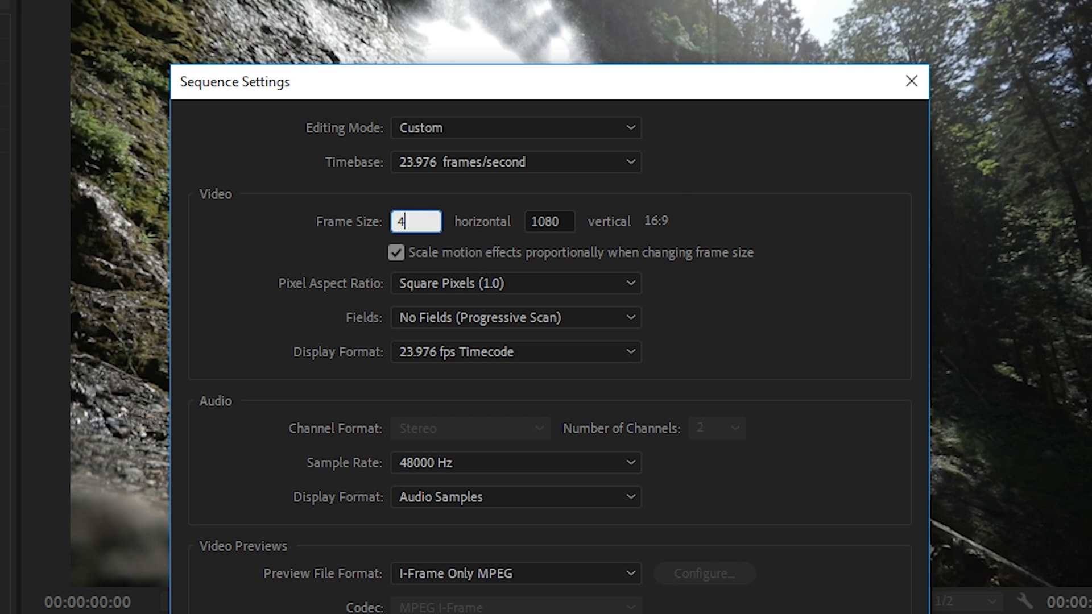
text(80)
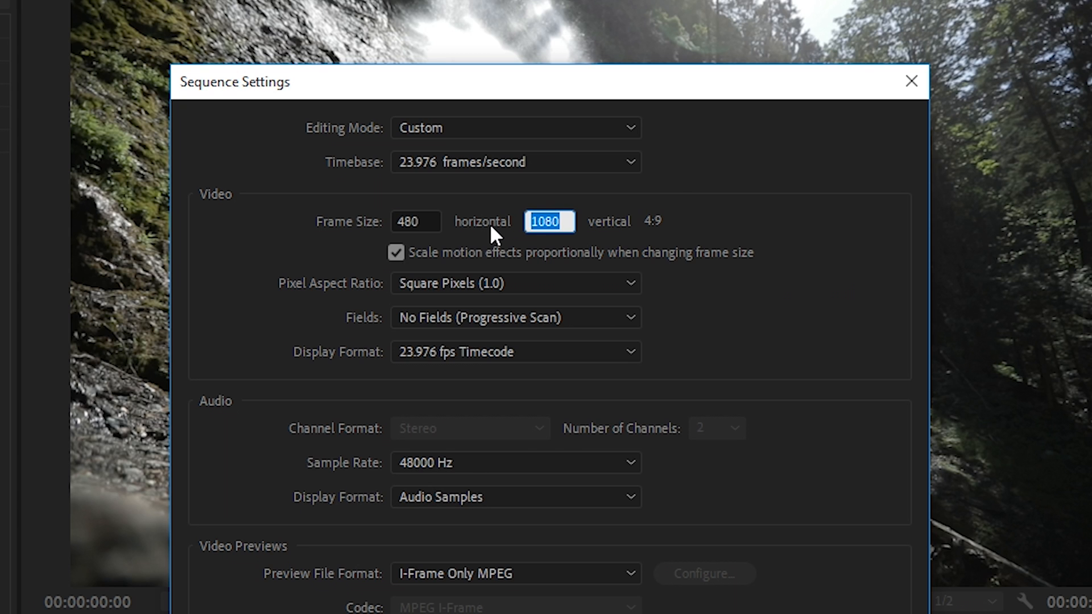
text(204)
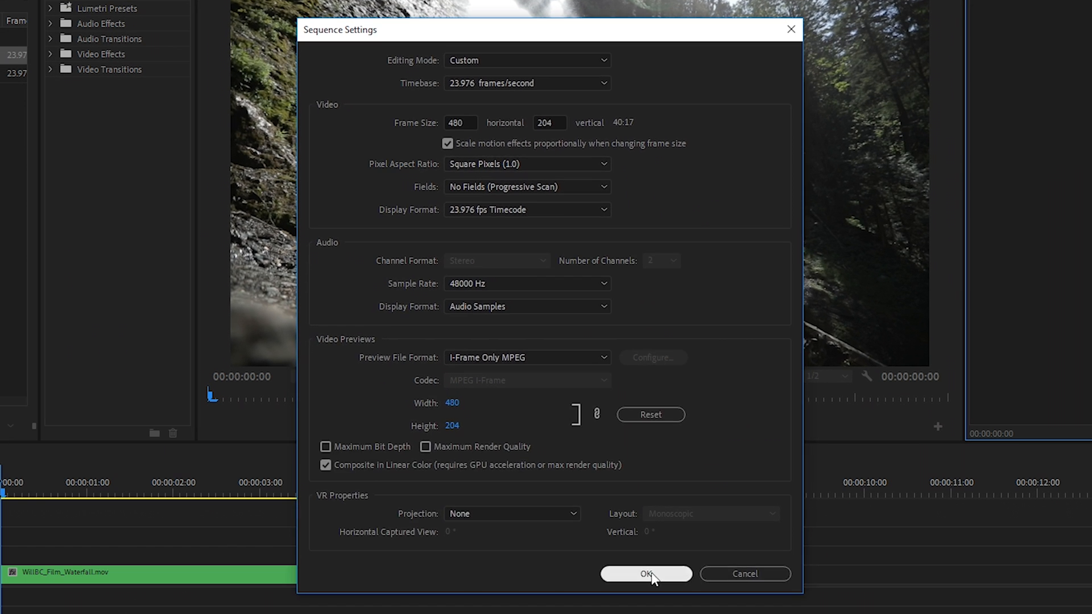
click(644, 573)
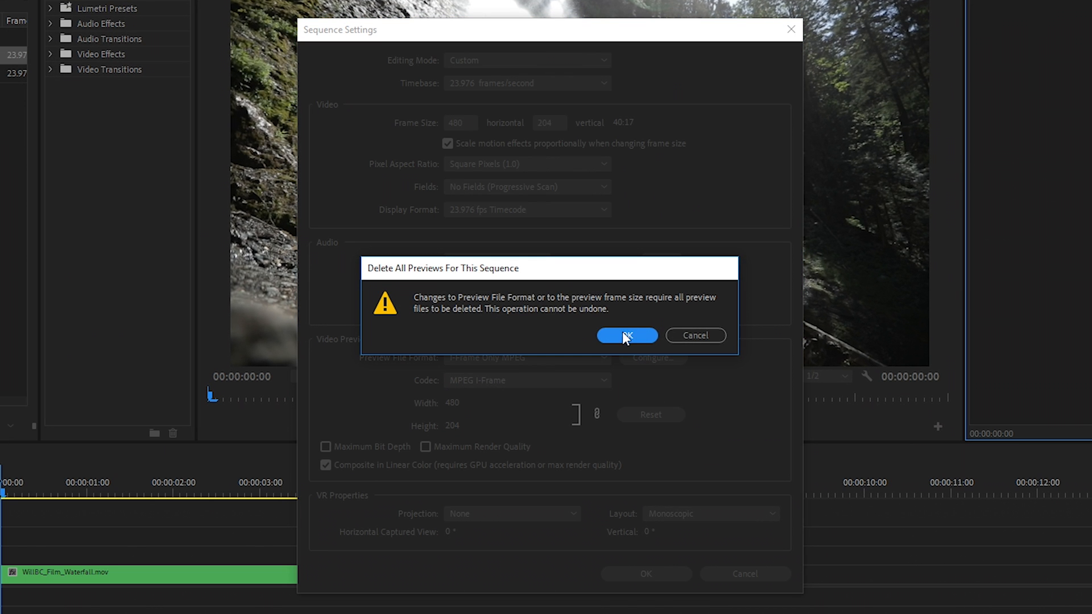
click(626, 336)
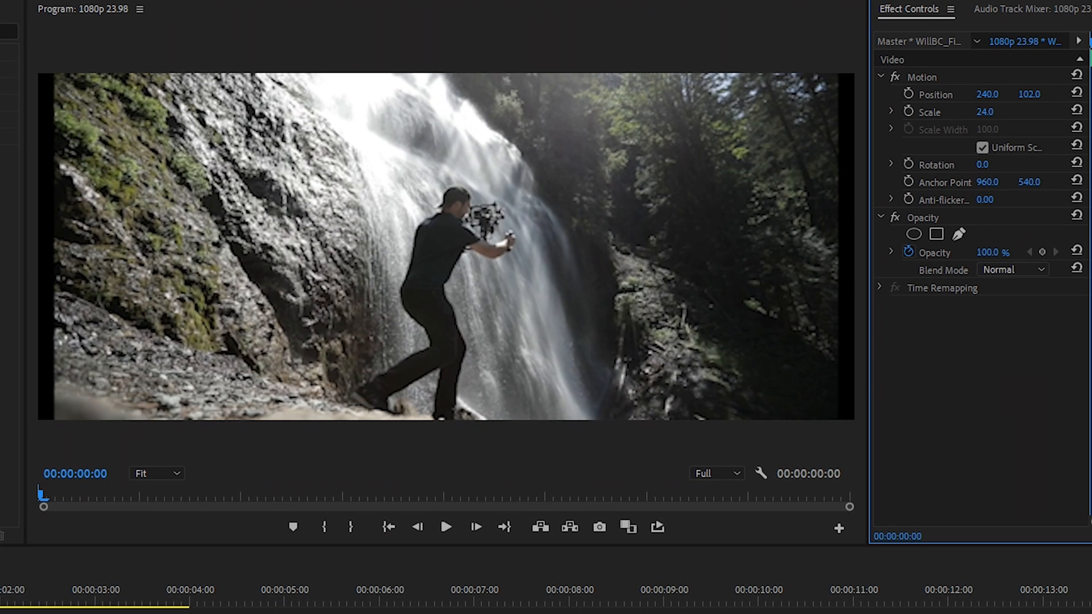
- Adjust Motion Position Y to 48 in Effect Controls and check the Program monitor framing
click(984, 112)
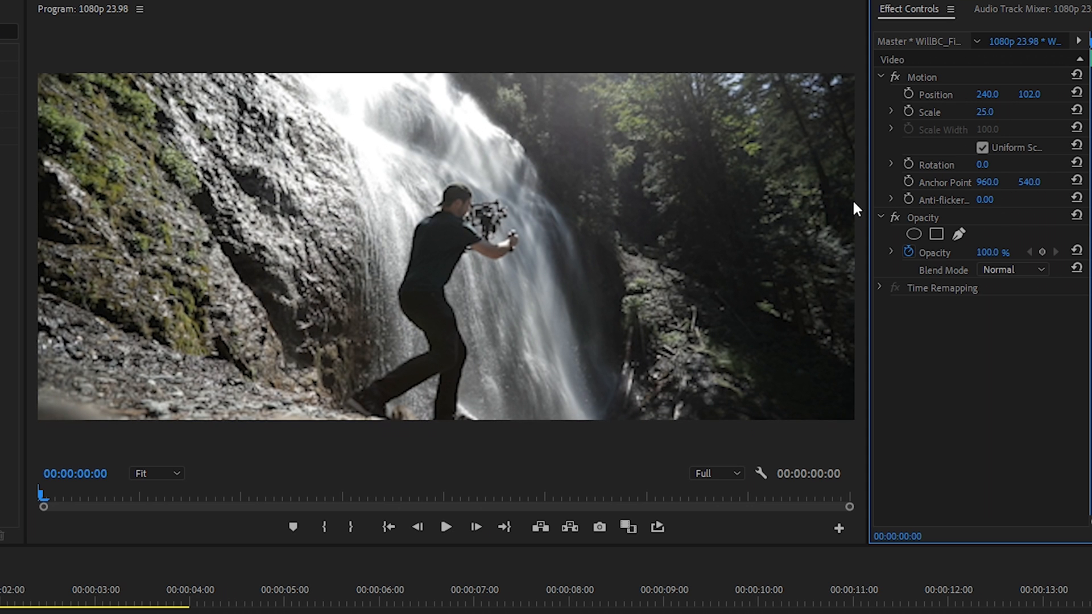
mouse_move(570, 454)
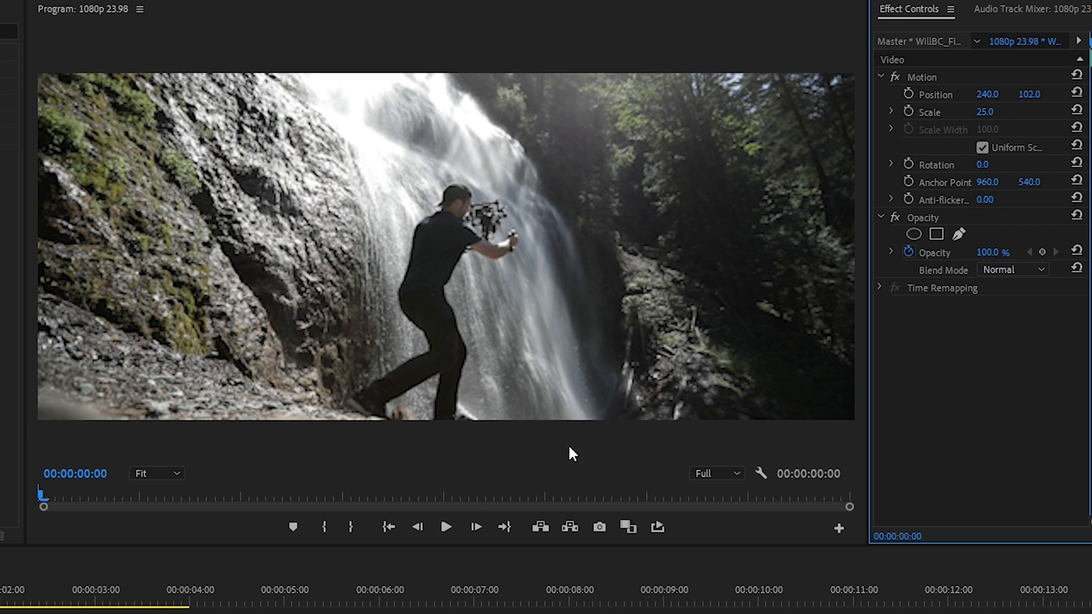
mouse_move(668, 362)
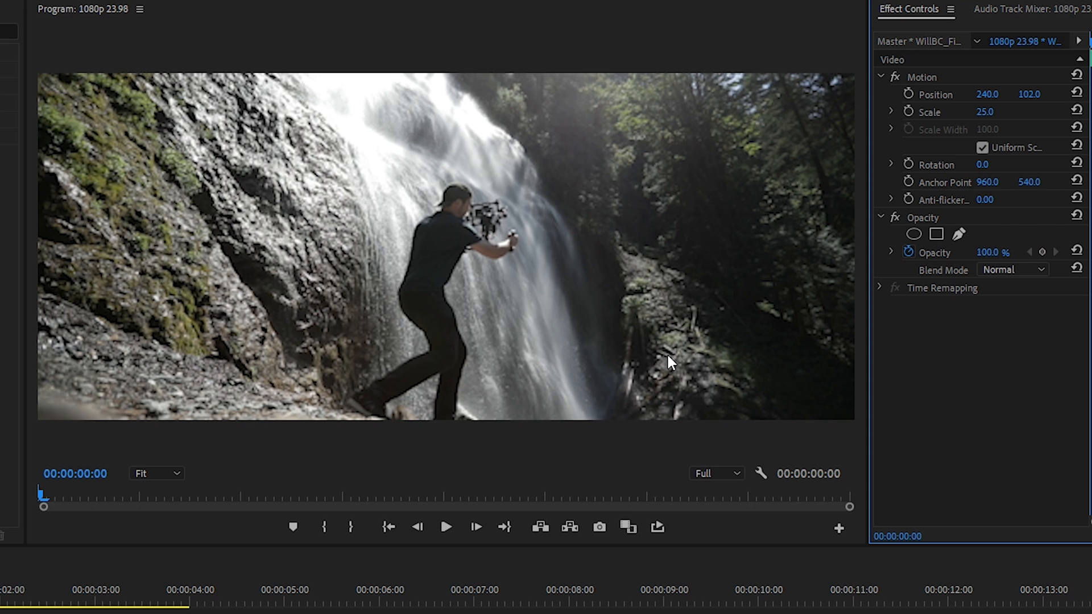
mouse_move(446, 430)
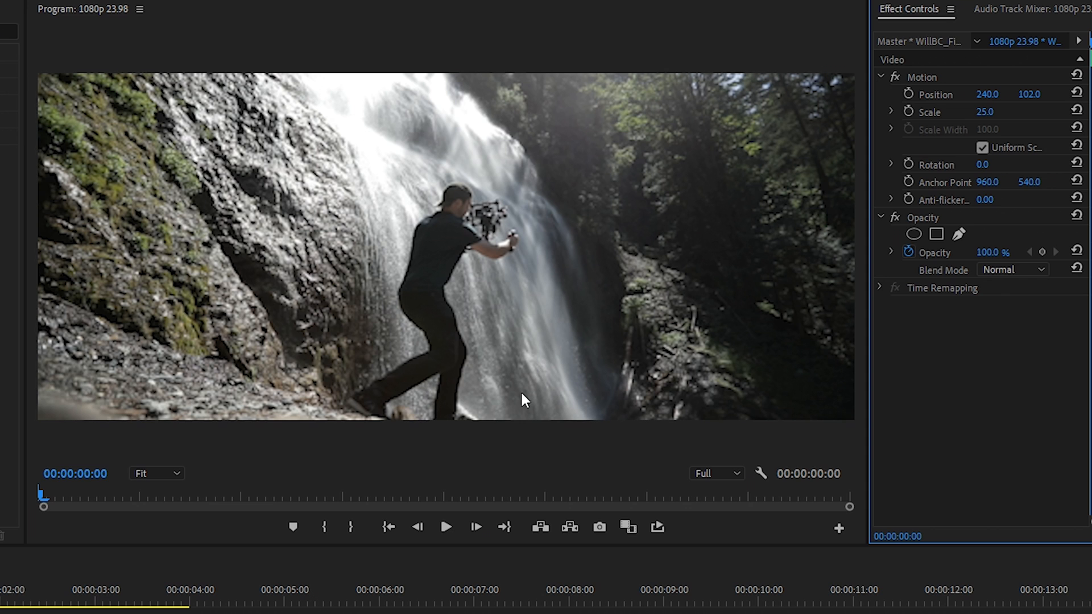
mouse_move(980, 129)
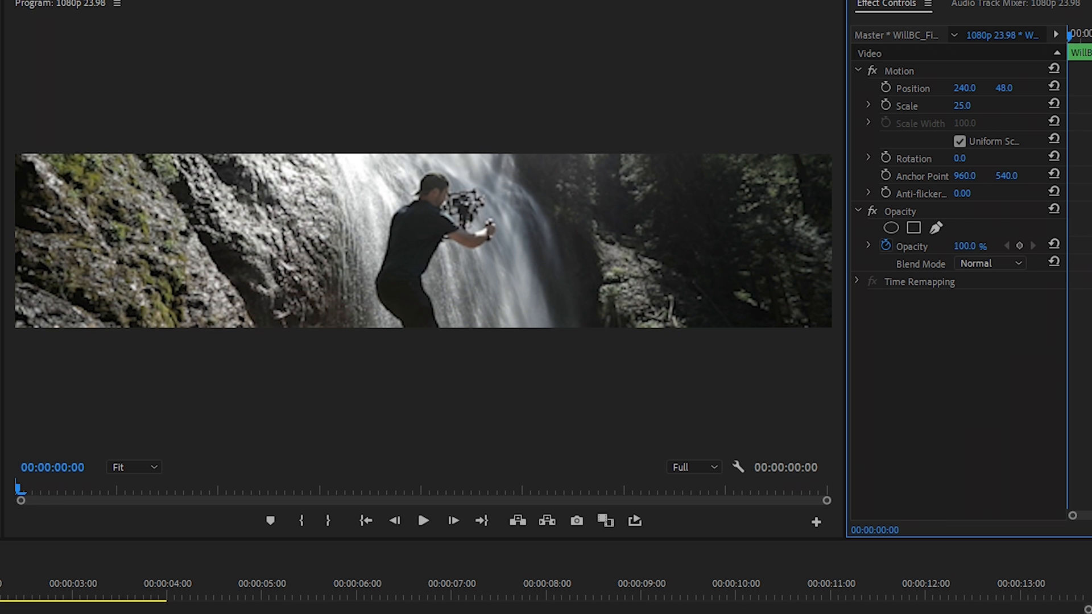
click(423, 521)
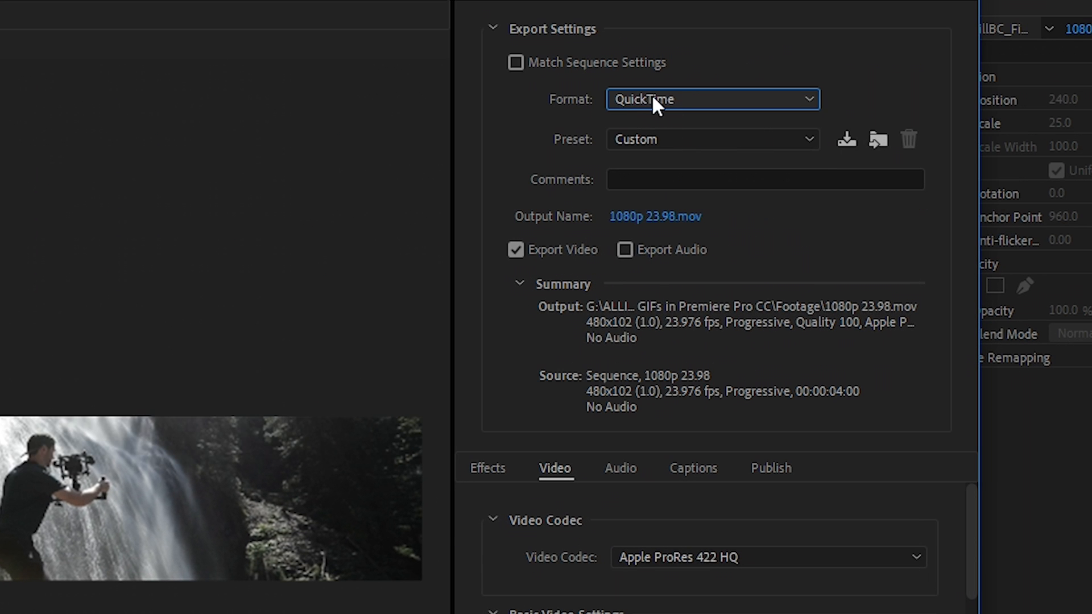
mouse_move(351, 525)
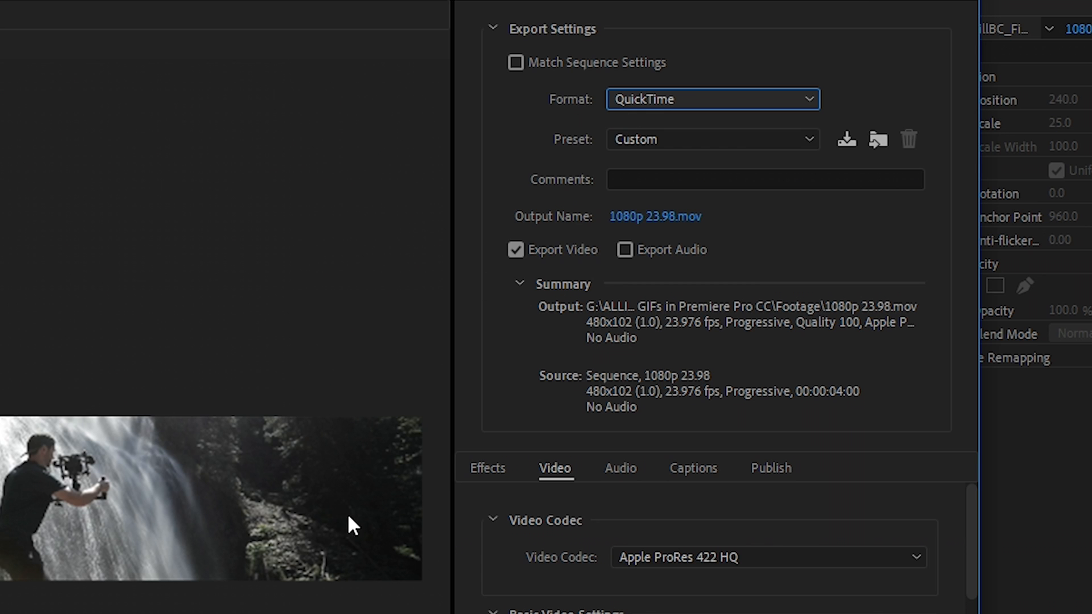
- Choose the GIF export format, keep 480x102 matched to source, and set frame rate 12.5
click(712, 99)
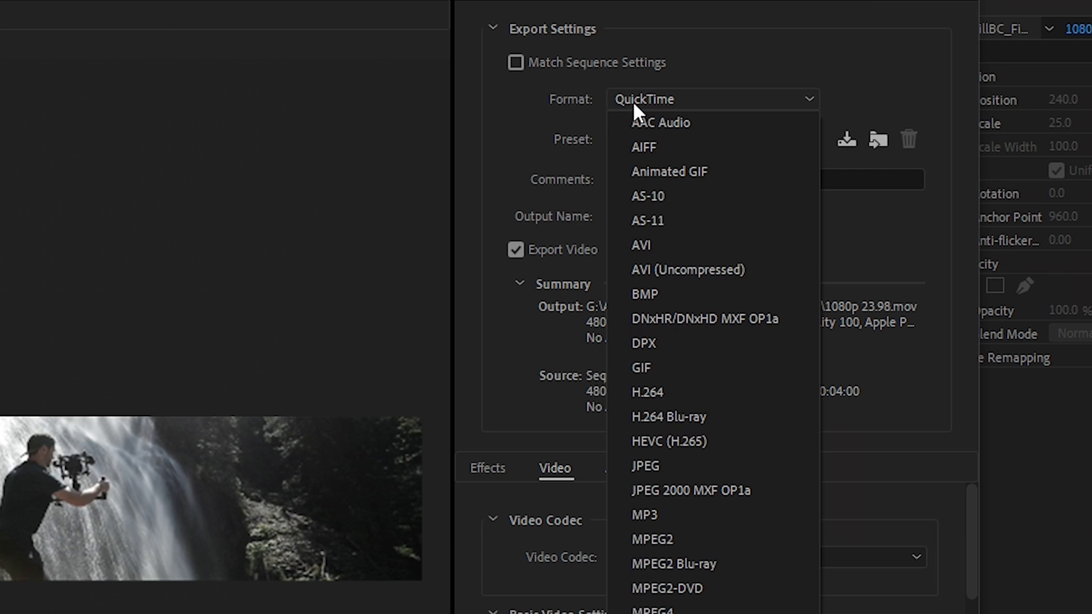
mouse_move(707, 172)
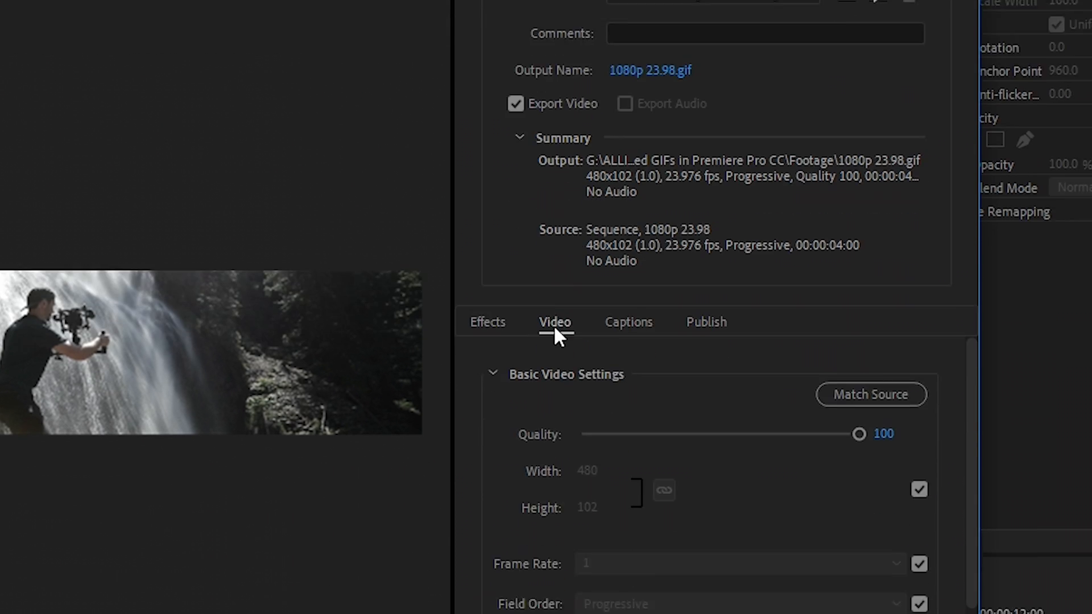
scroll(down, 3)
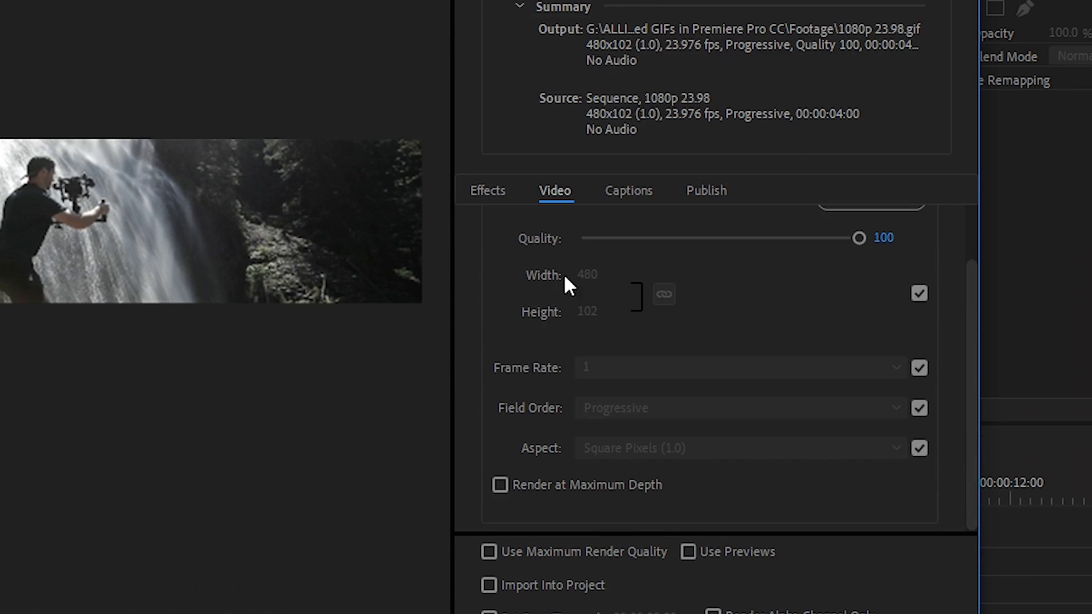
mouse_move(595, 333)
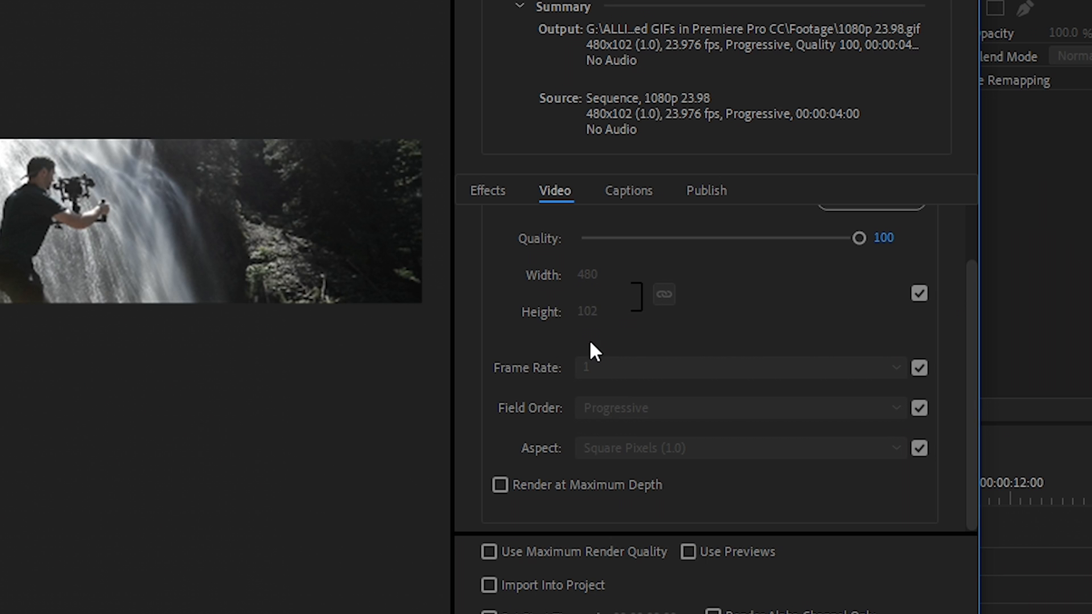
click(919, 294)
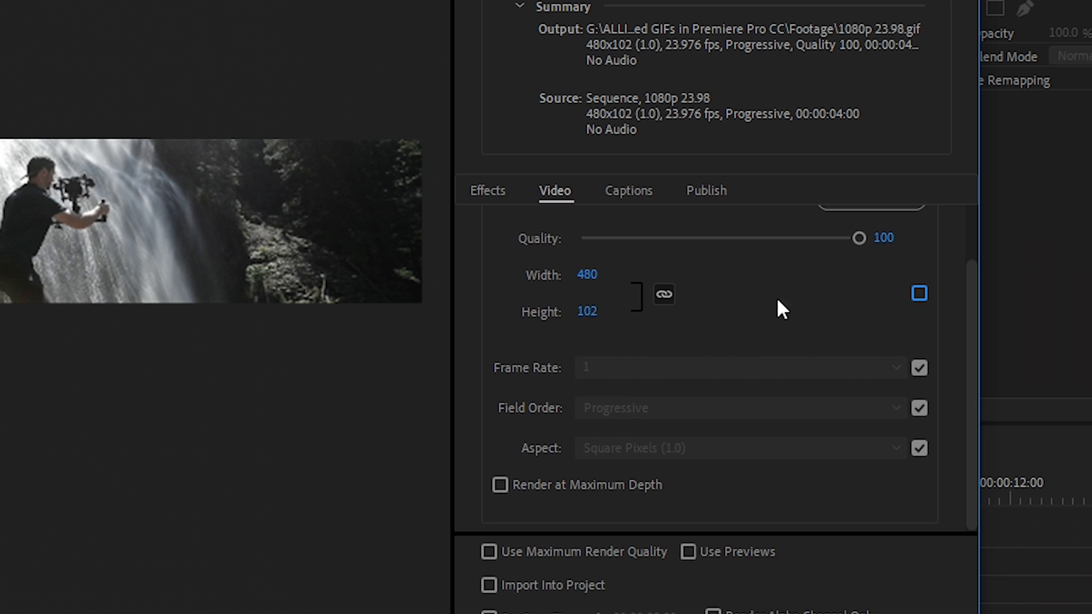
mouse_move(591, 368)
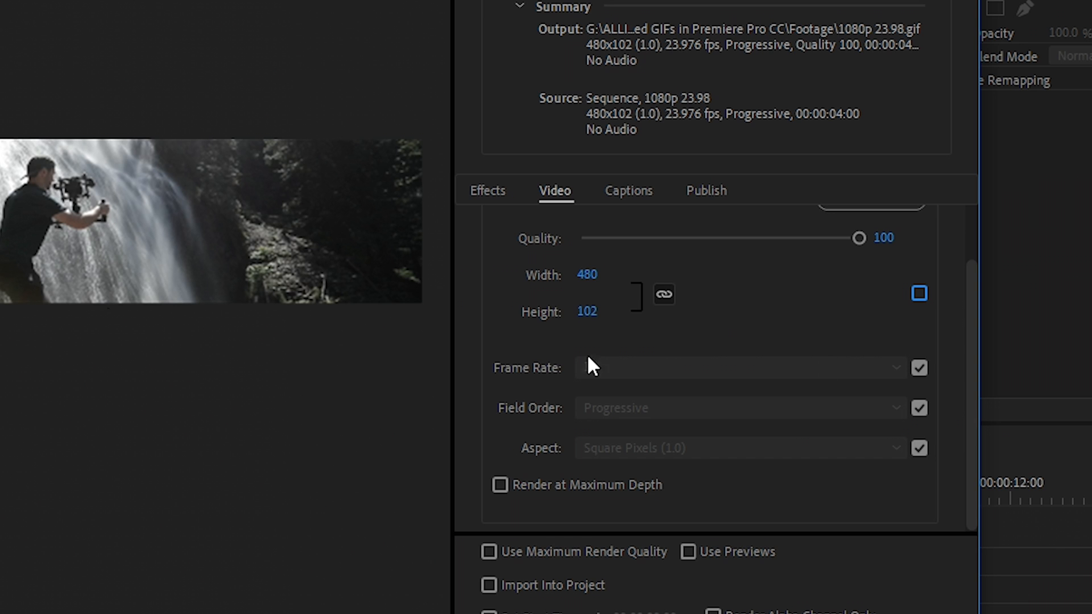
click(919, 294)
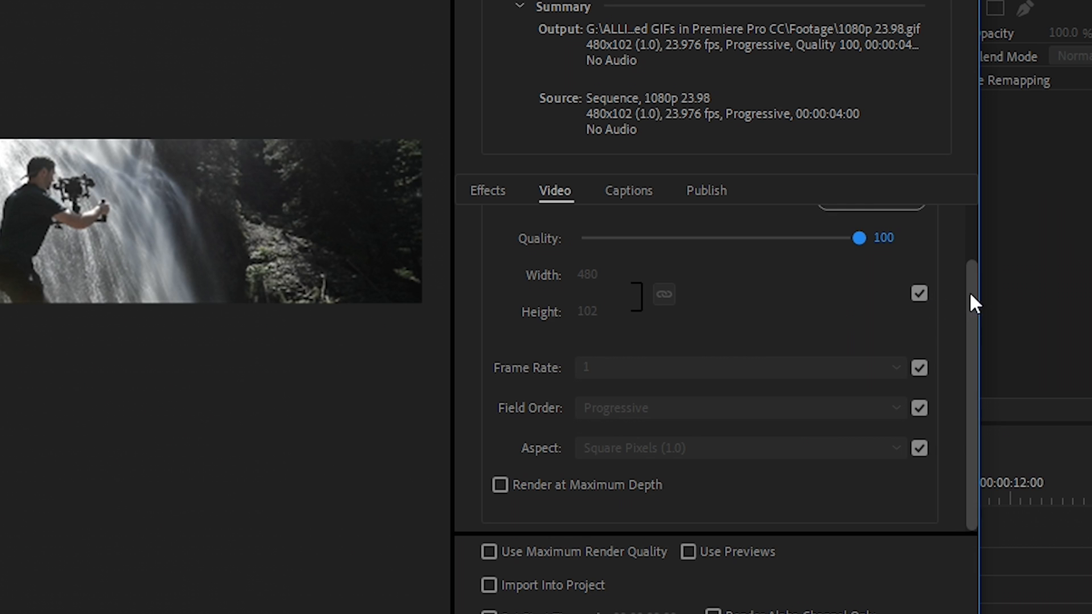
mouse_move(692, 384)
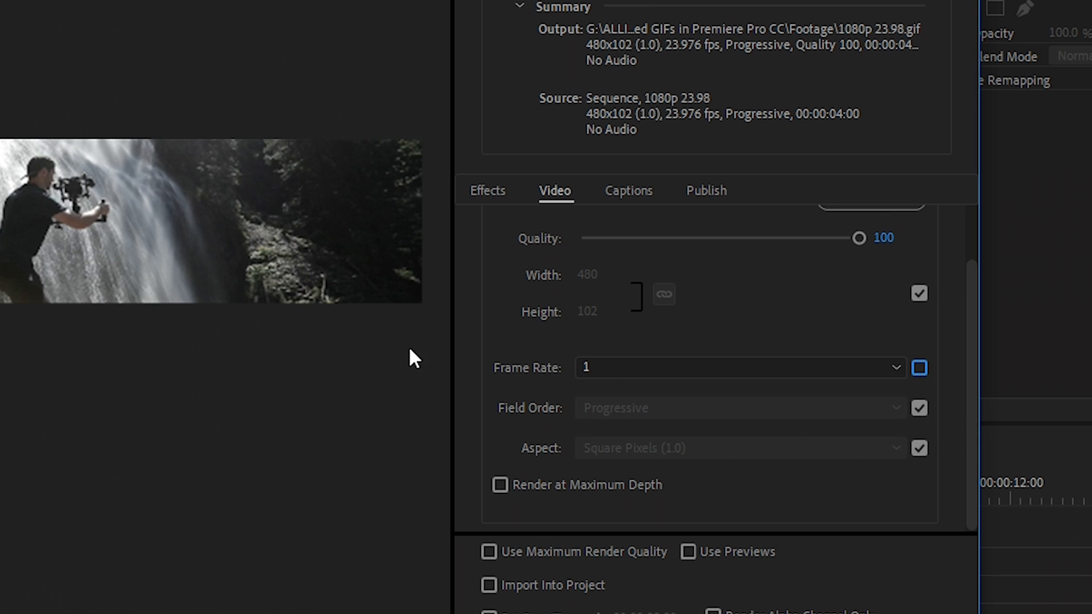
click(741, 367)
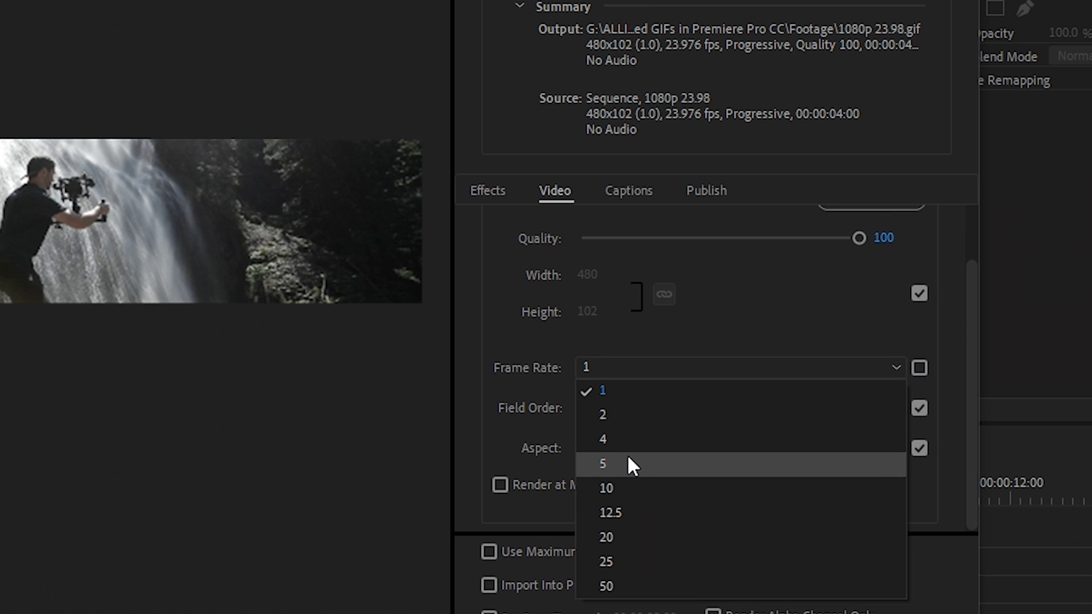
mouse_move(76, 263)
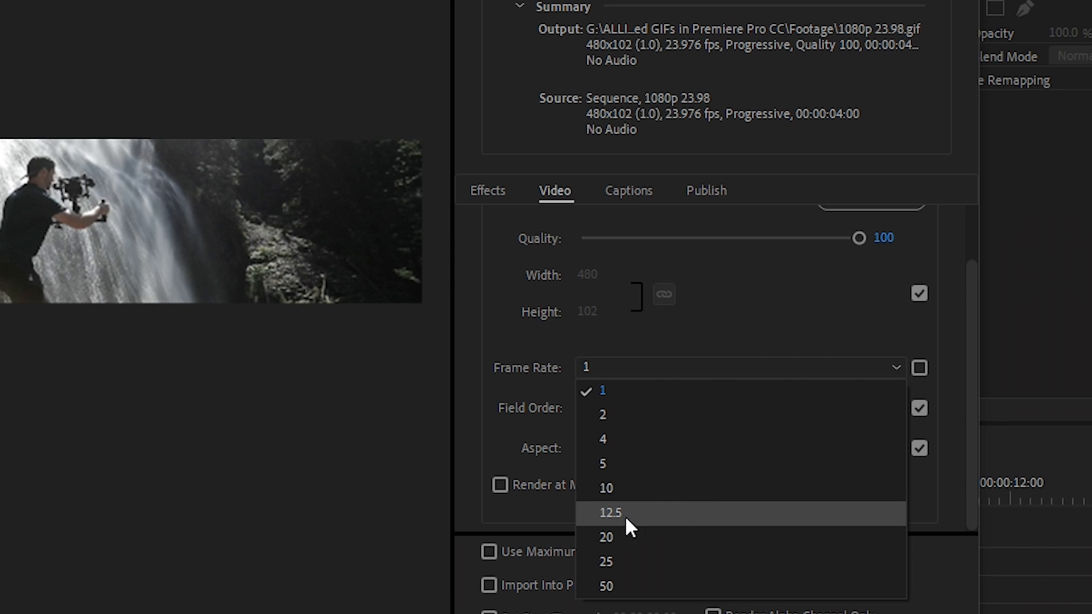
mouse_move(644, 526)
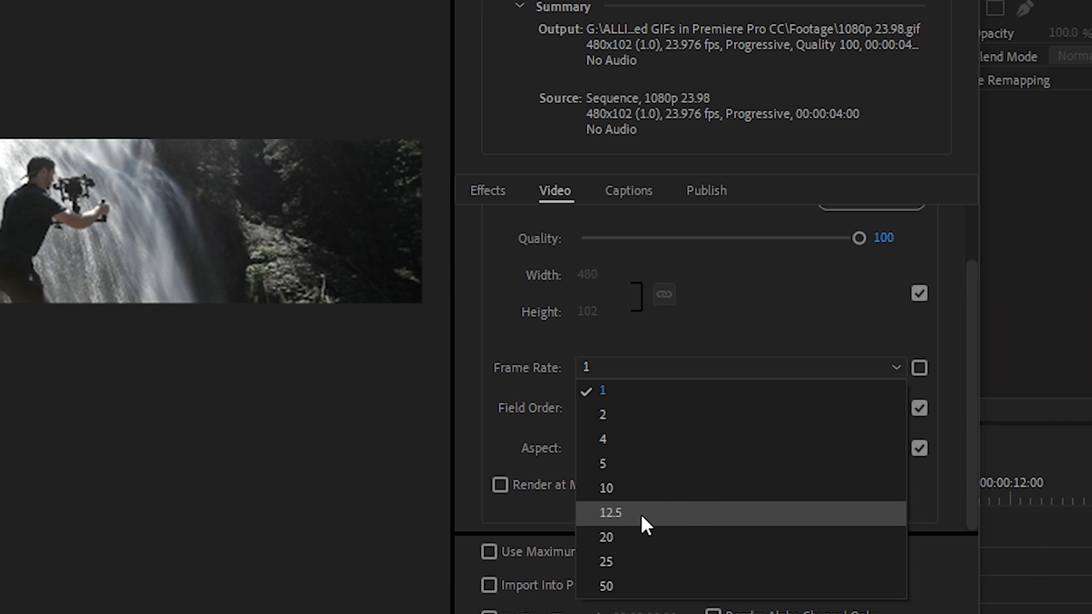
click(610, 513)
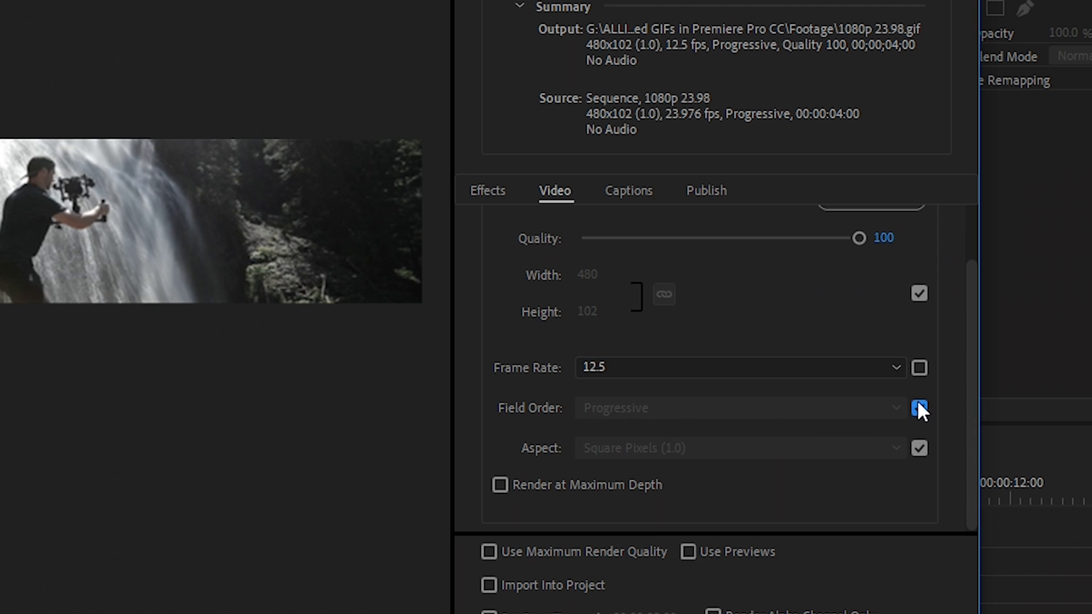
- Set field order to Progressive, match aspect to source, and enable Render at Maximum Depth
click(919, 407)
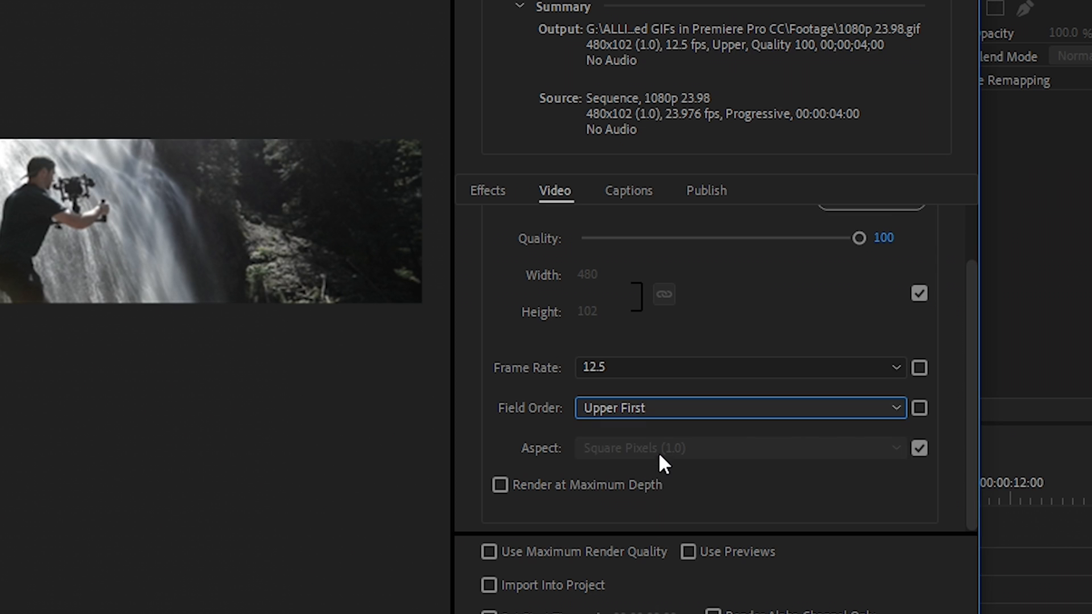
click(738, 408)
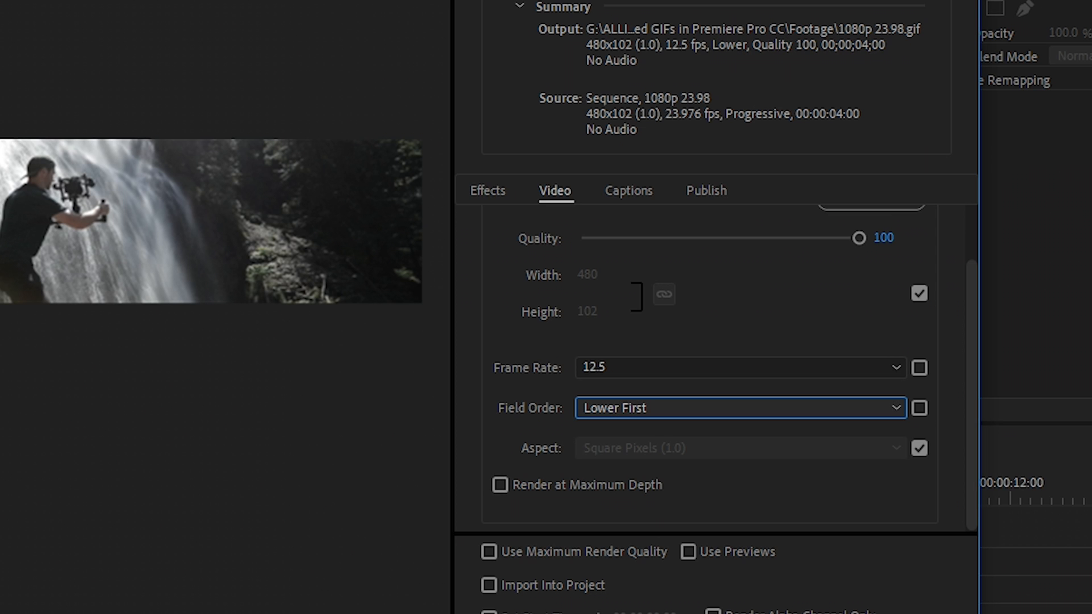
mouse_move(746, 419)
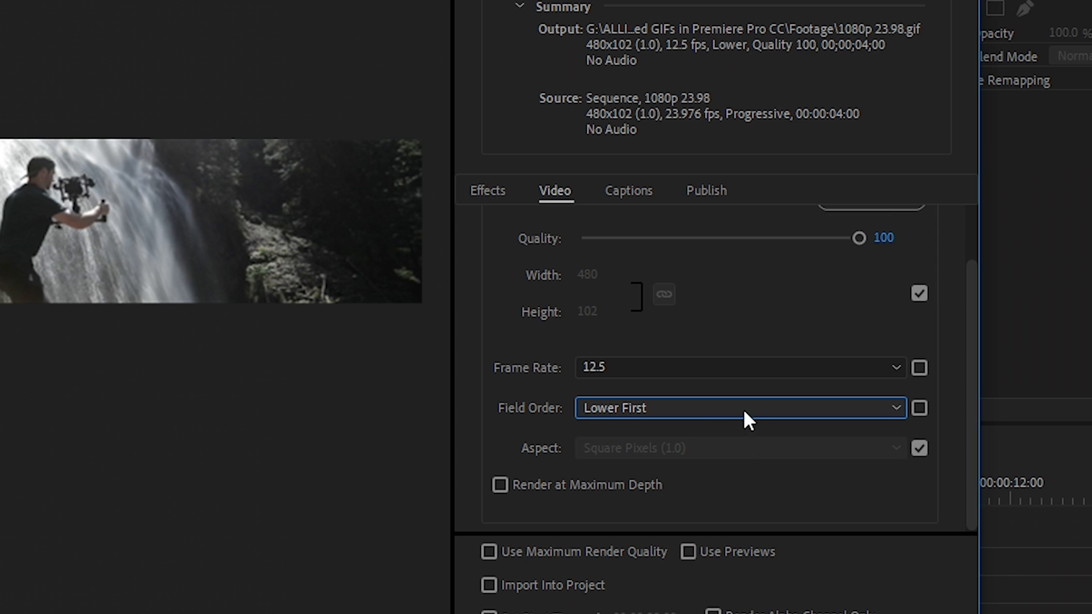
click(739, 409)
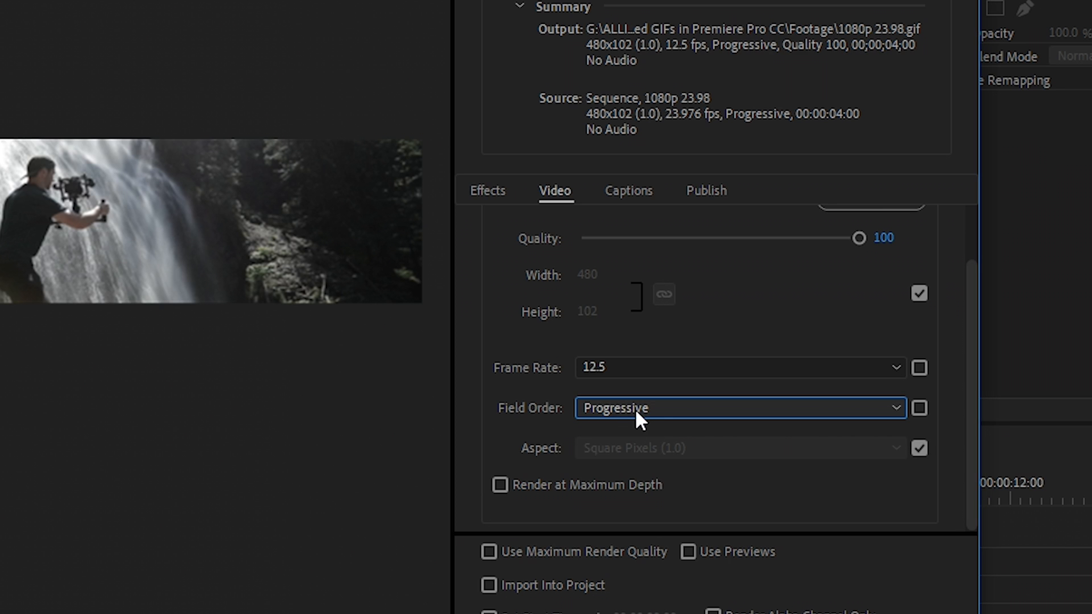
click(919, 448)
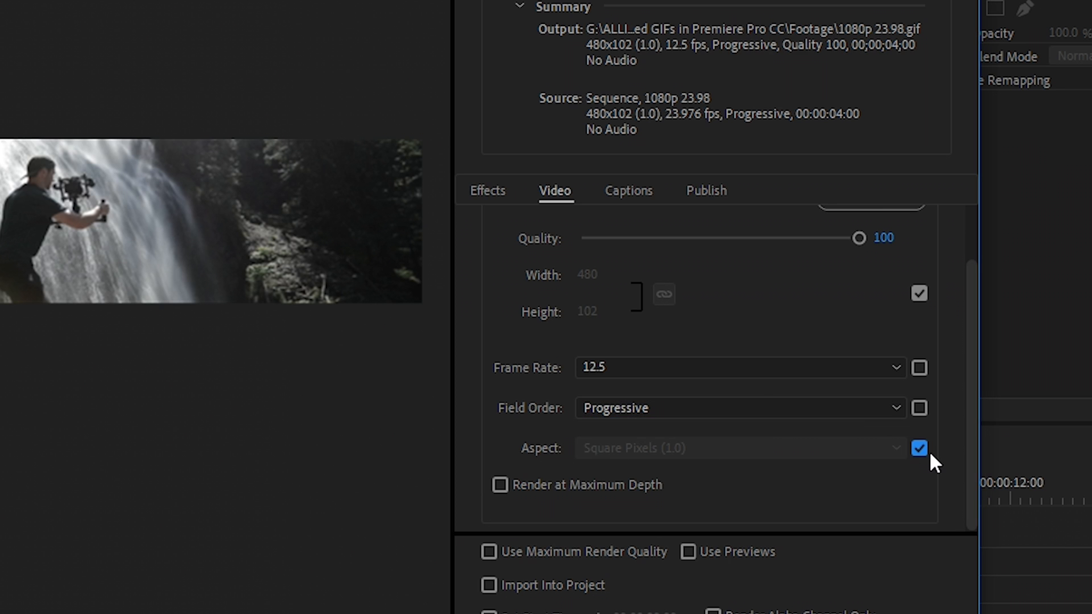
click(919, 448)
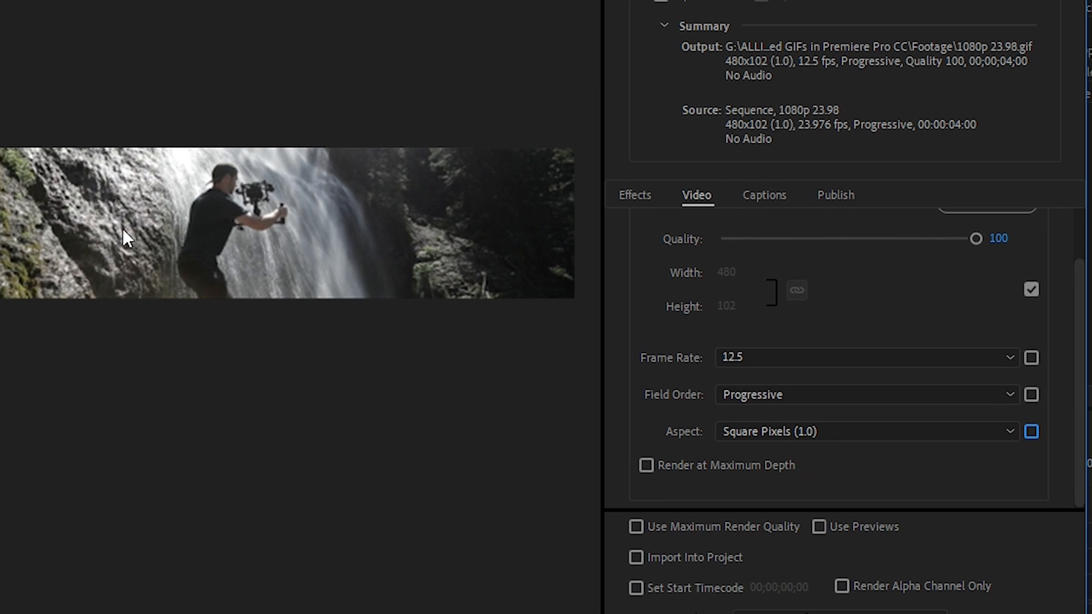
mouse_move(322, 285)
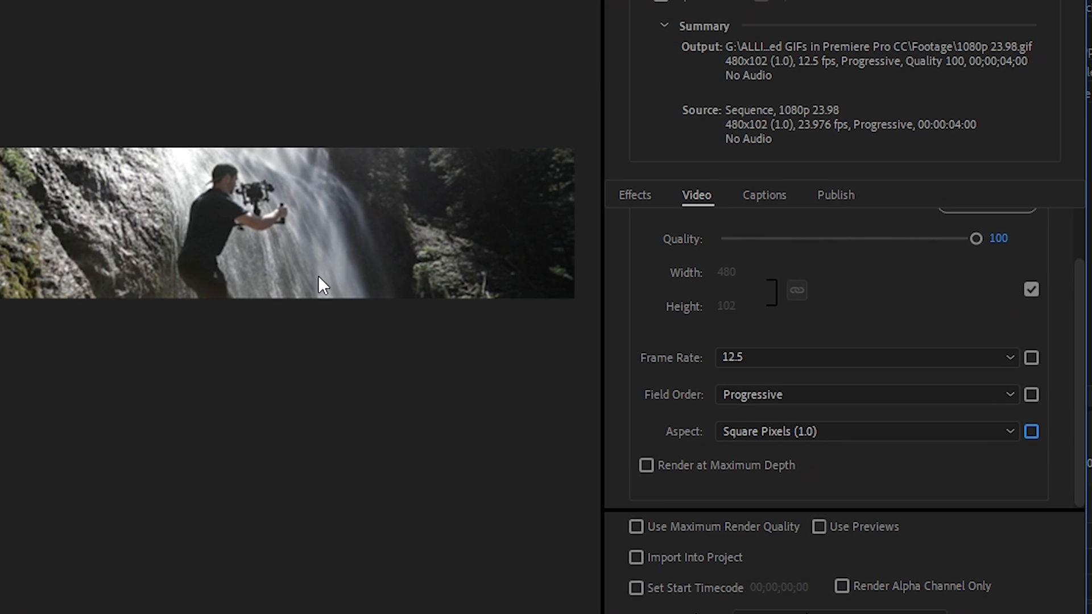
click(646, 466)
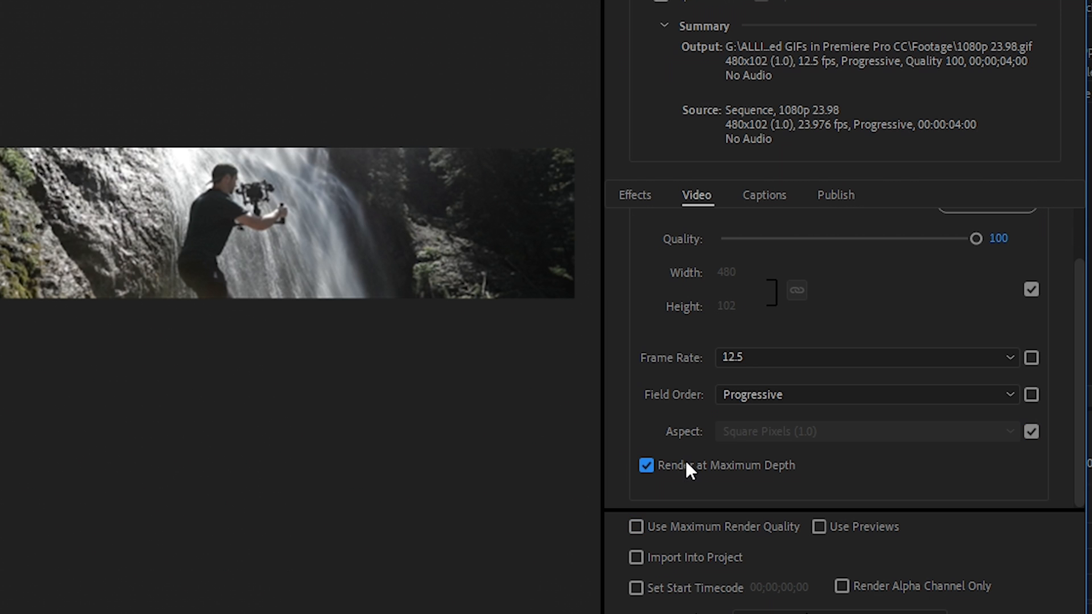
click(635, 527)
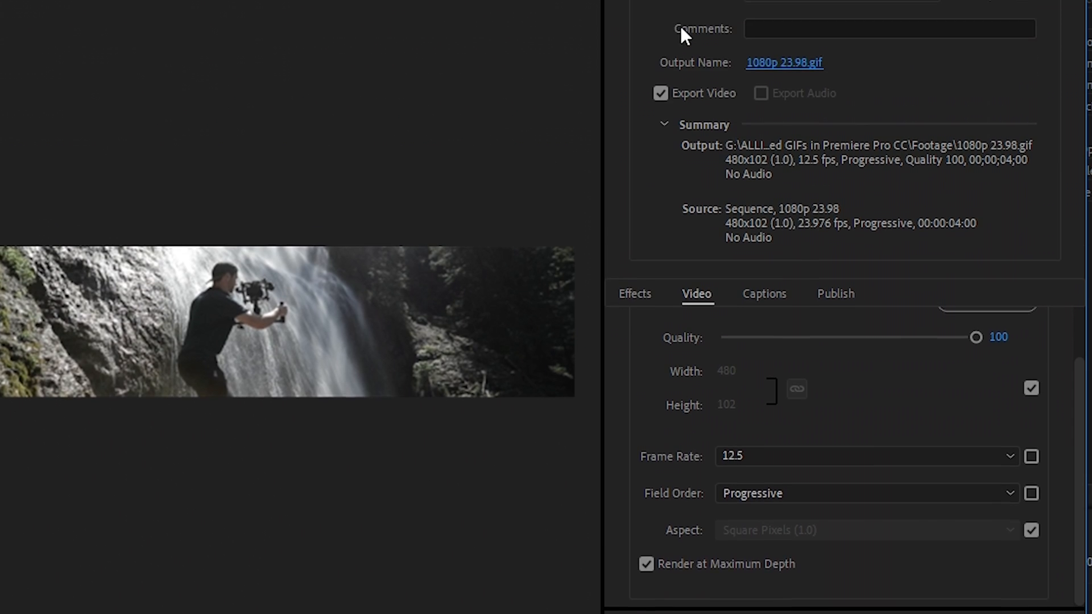
- Save the export as WILL BC ANIMATED in the parent project folder
click(784, 62)
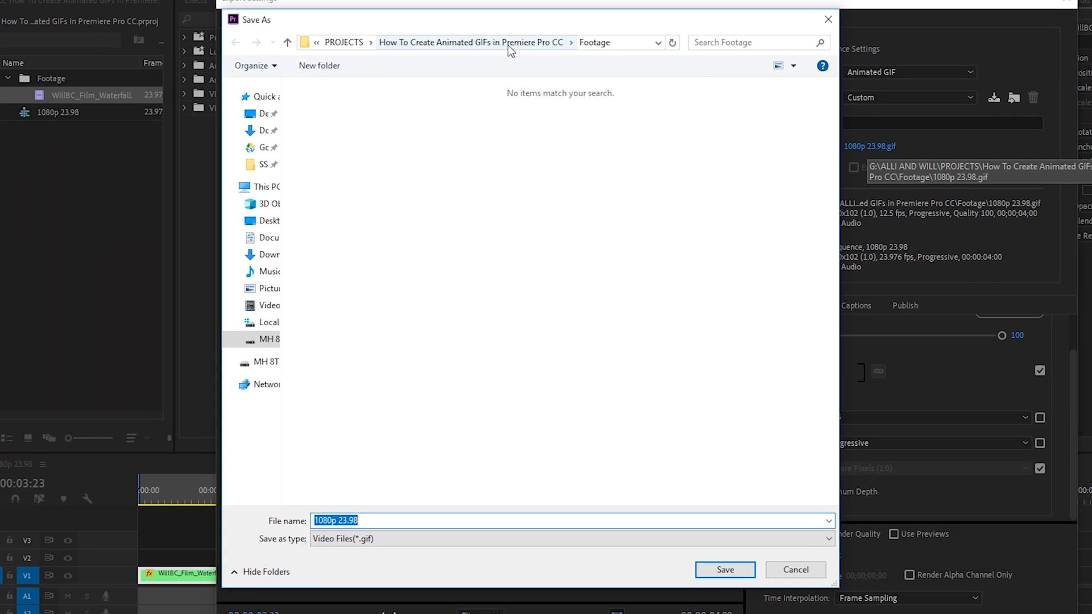
click(472, 43)
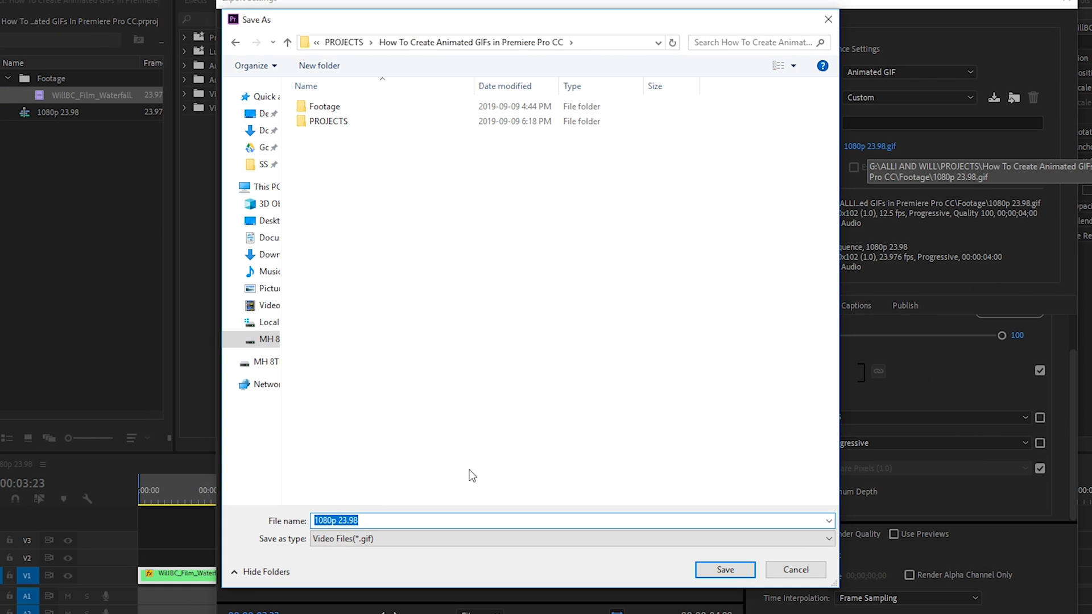
text(Wi)
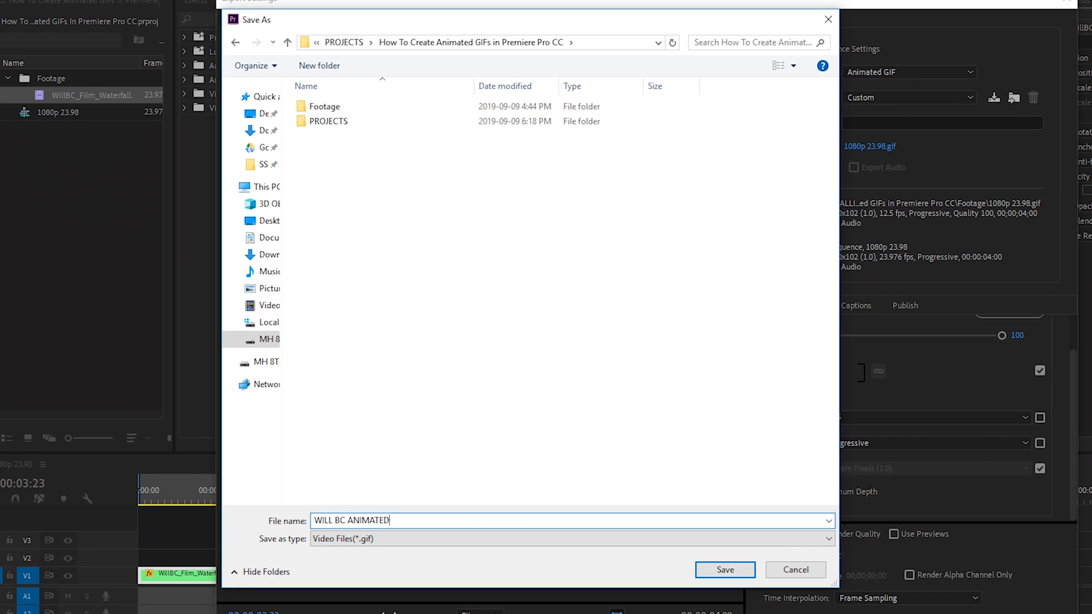
click(725, 570)
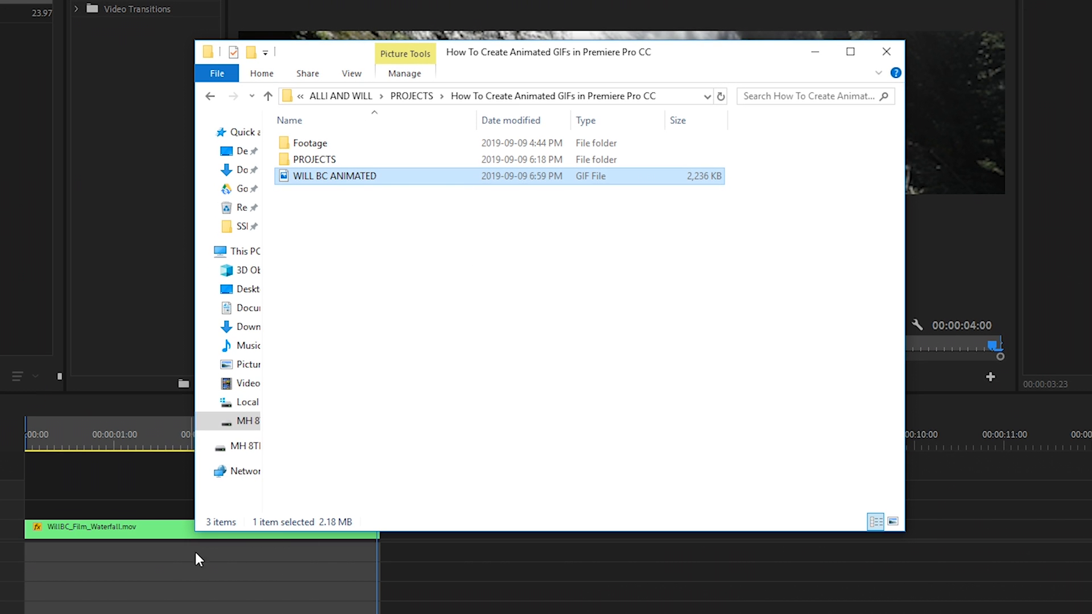
mouse_move(276, 562)
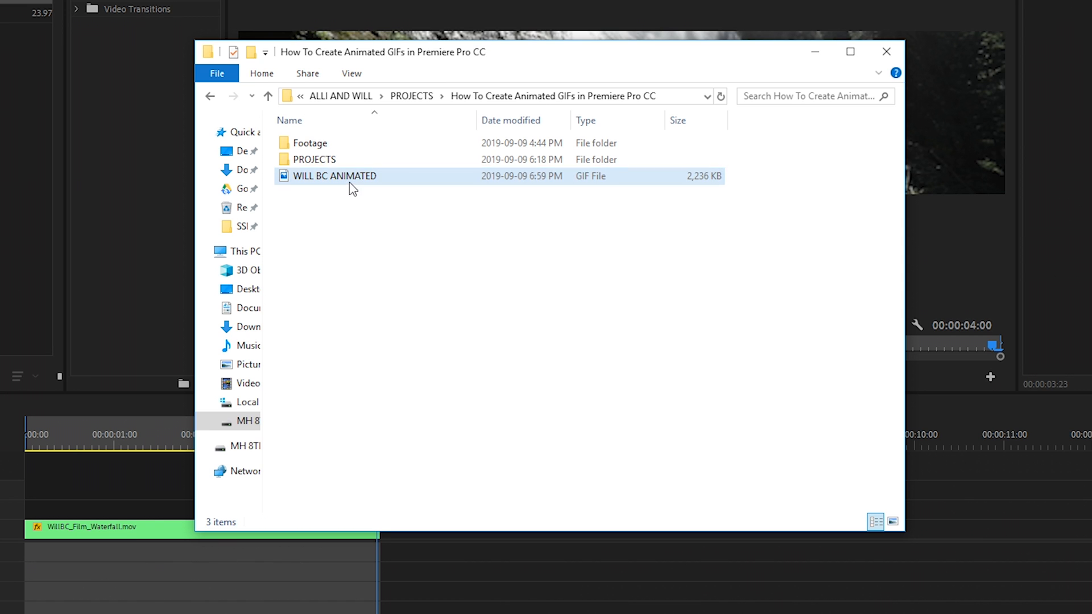
- Select the exported WILL BC ANIMATED GIF from the project folder for the GIPHY upload
click(492, 269)
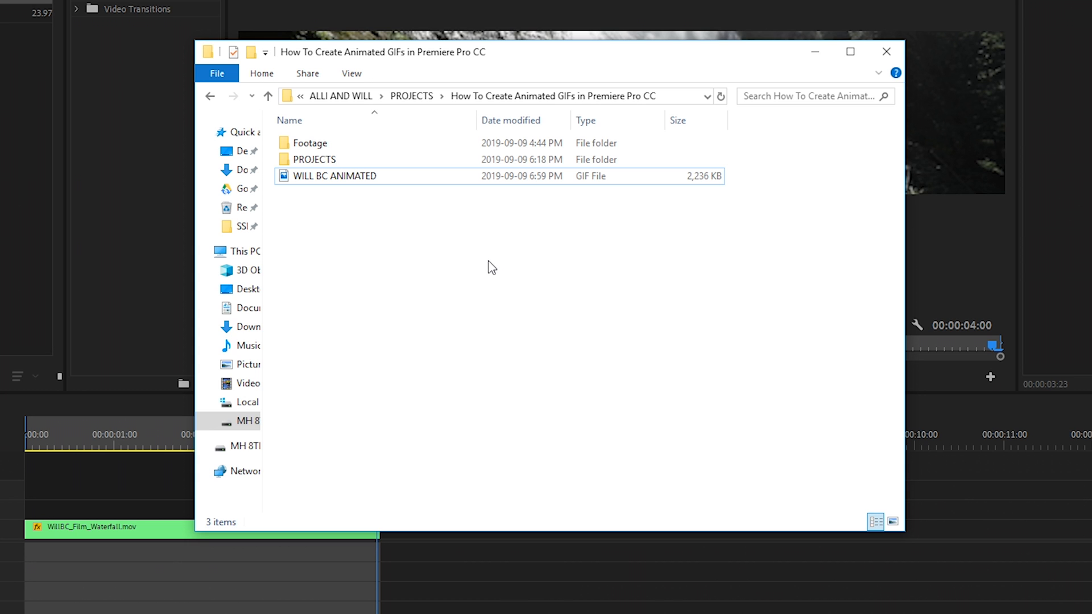
mouse_move(509, 309)
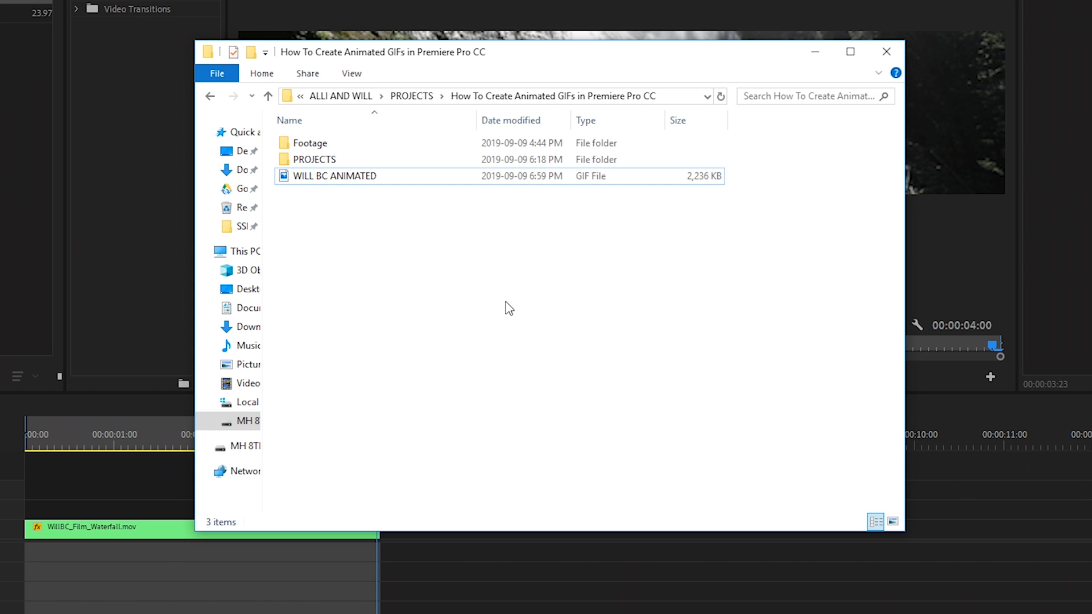
mouse_move(521, 327)
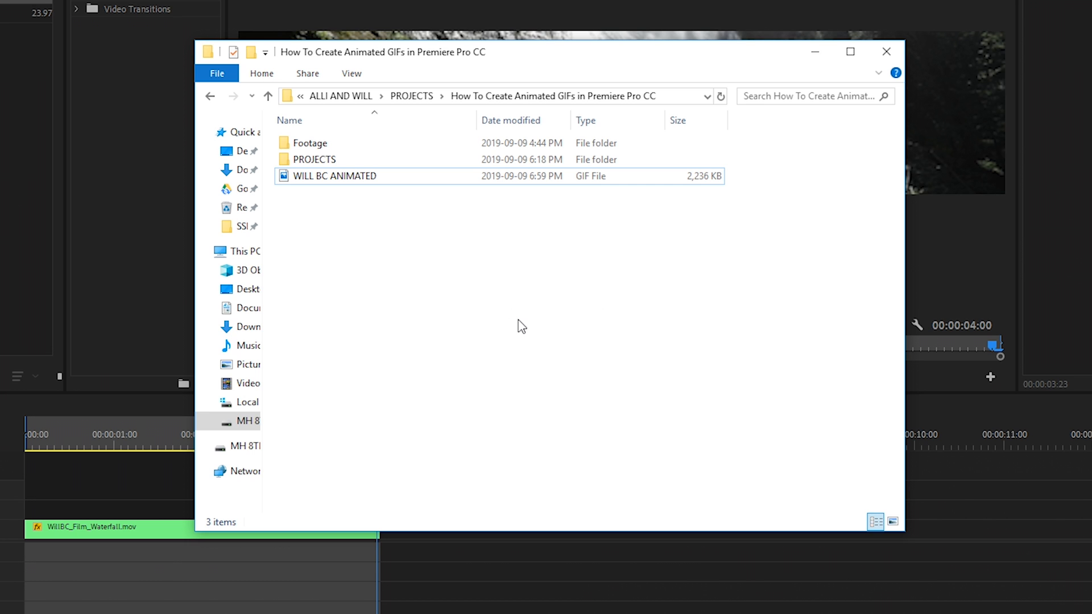
mouse_move(553, 321)
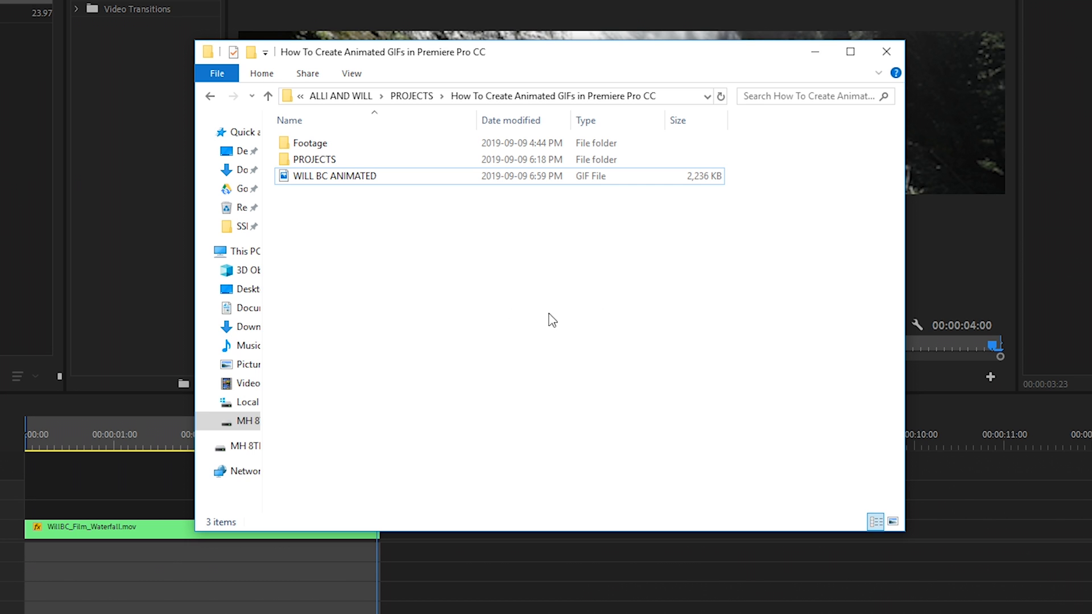
mouse_move(411, 348)
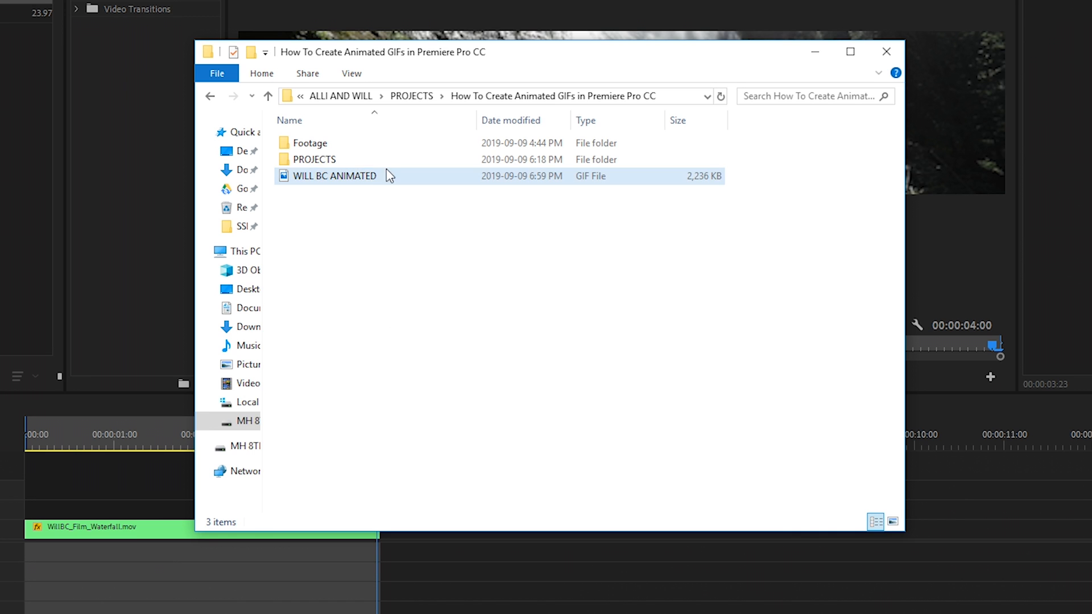
click(334, 175)
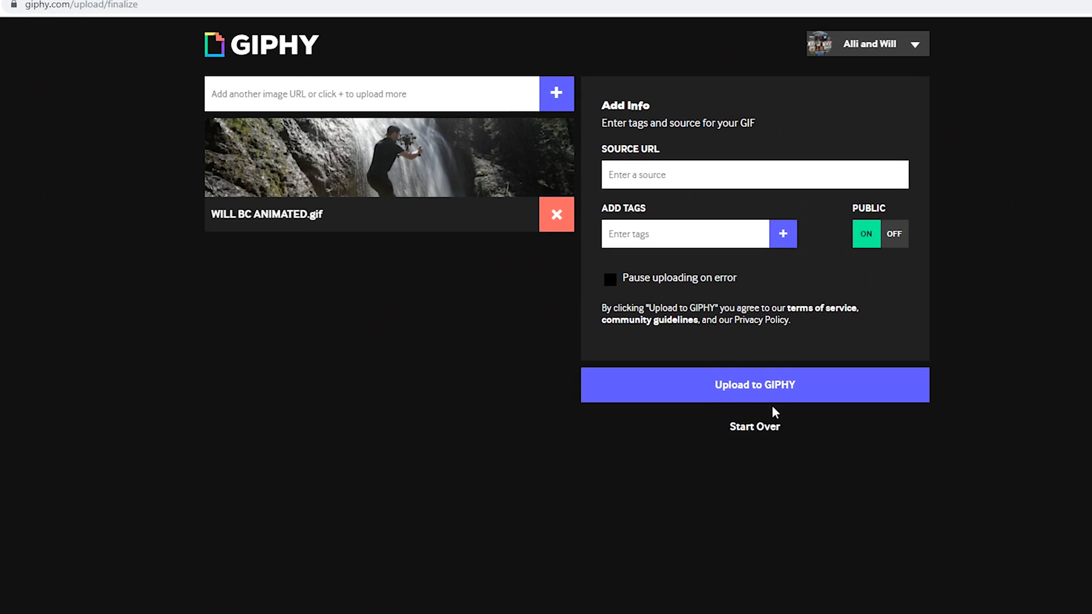
- Upload the GIF publicly to GIPHY
click(754, 386)
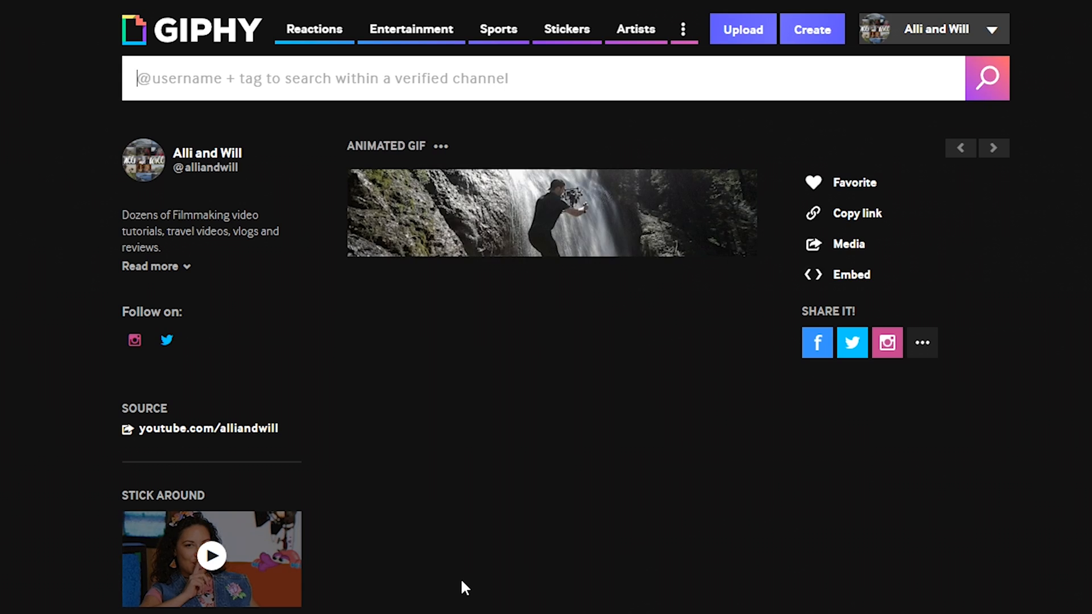
click(855, 213)
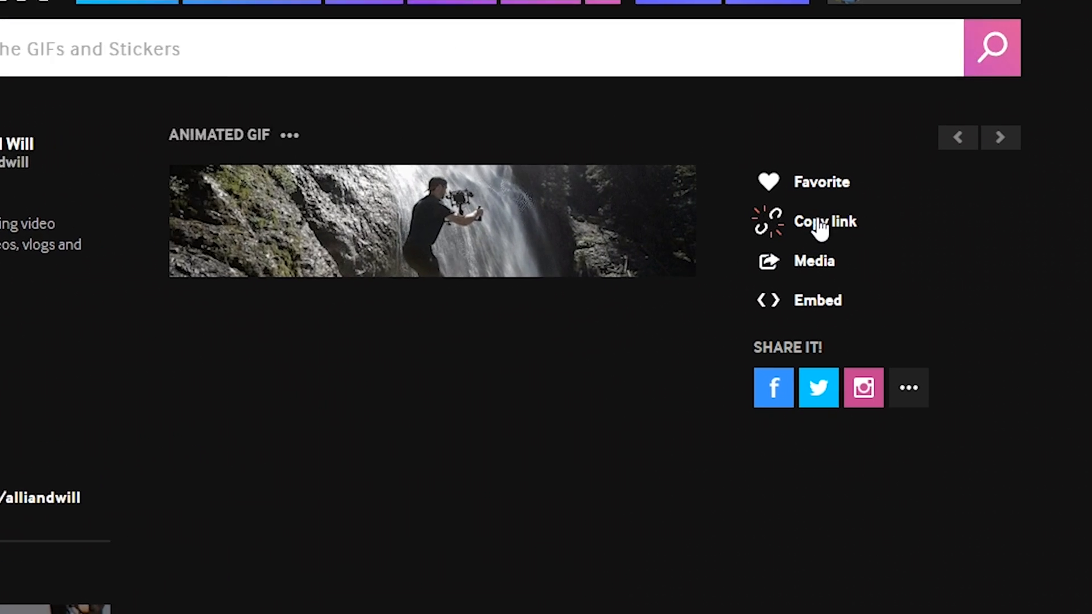
click(825, 222)
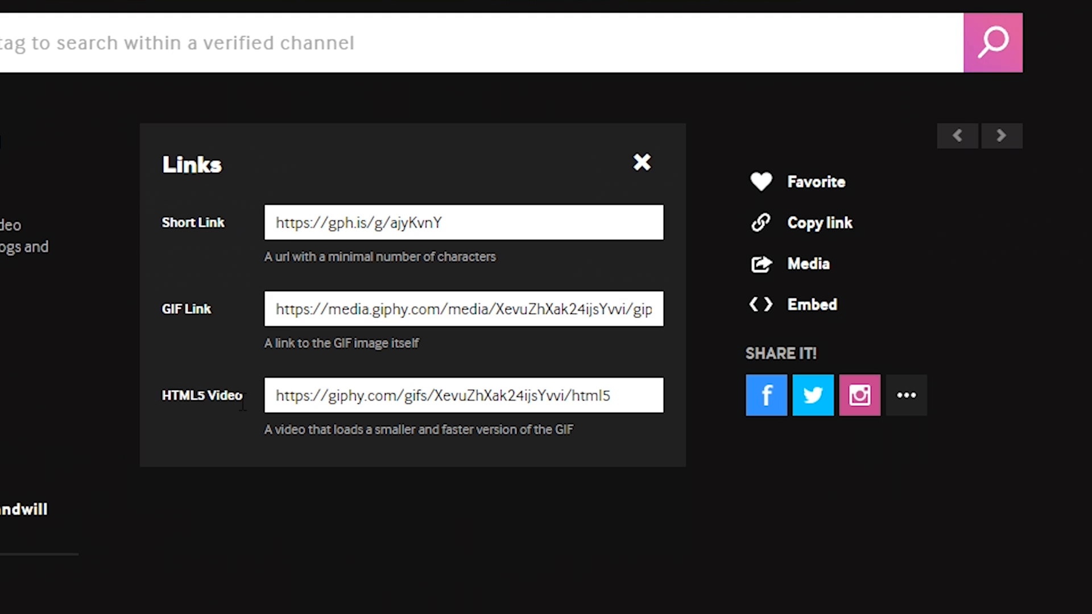
drag(271, 430, 573, 430)
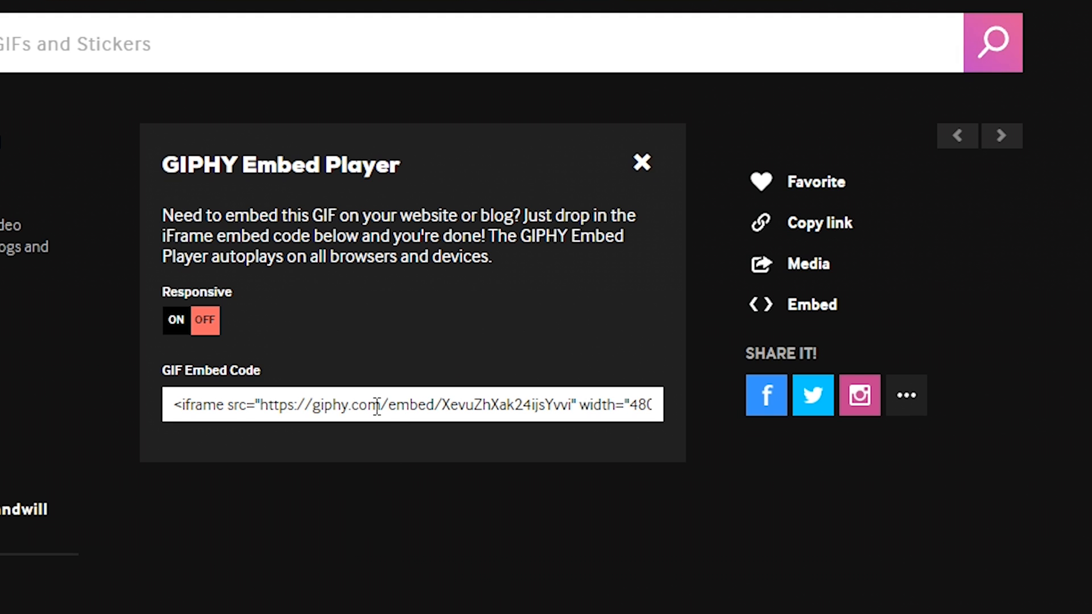
click(640, 163)
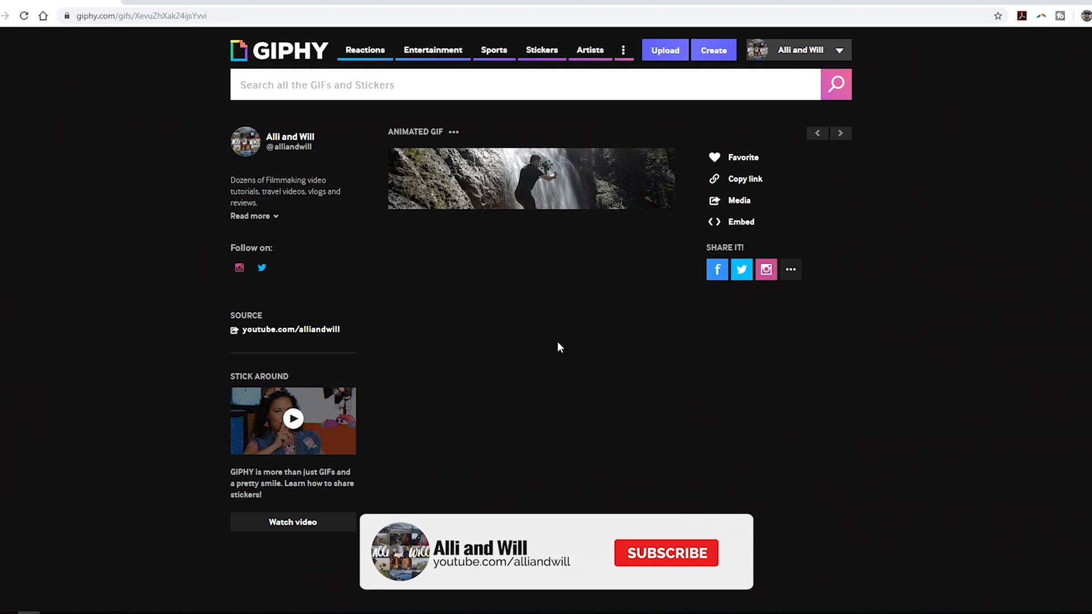